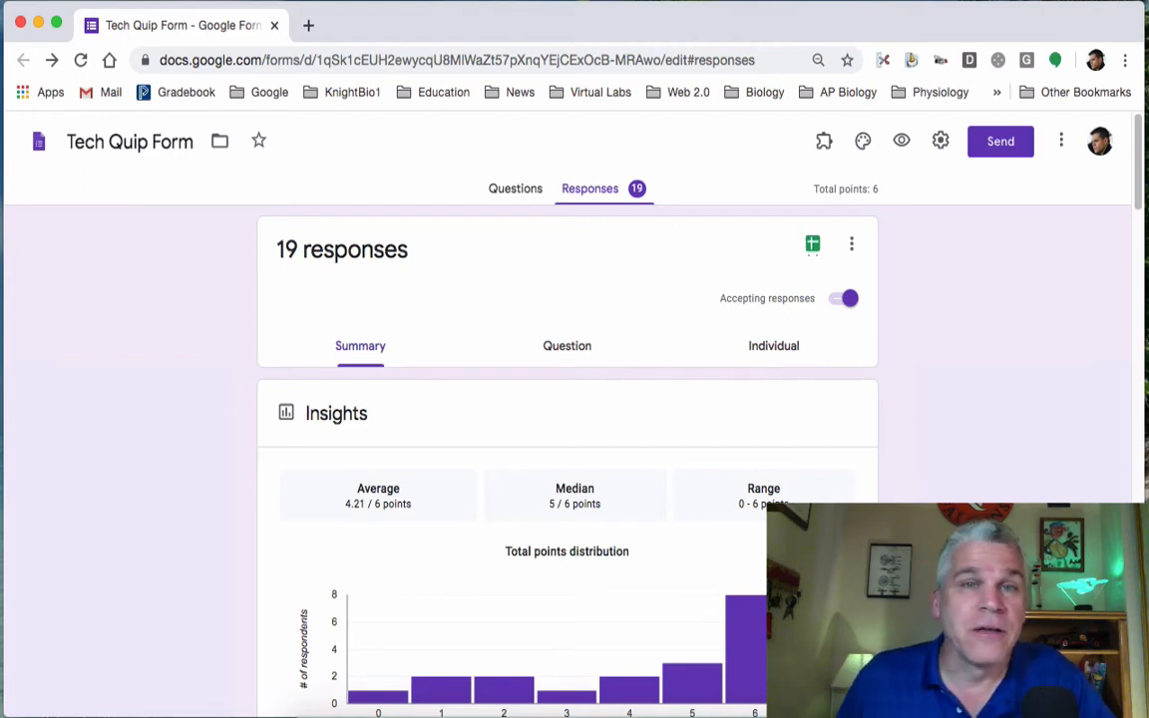
{"action": "mouse_move", "coordinate": [898, 463]}
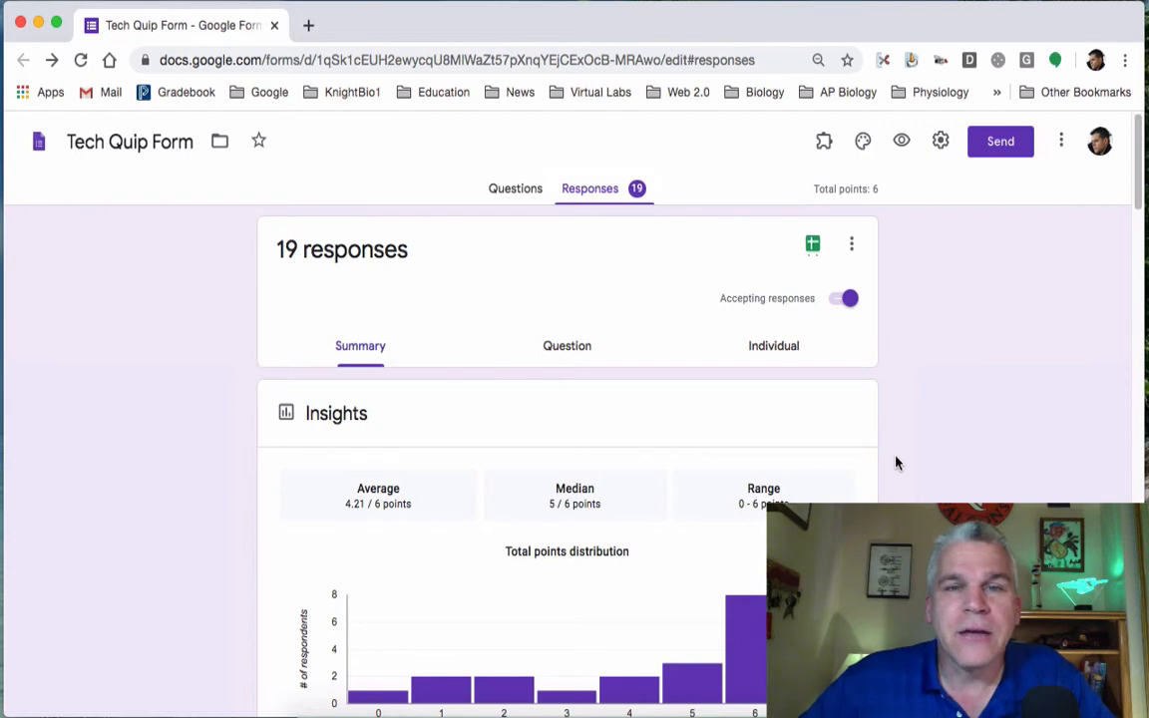
{"action": "mouse_move", "coordinate": [839, 297]}
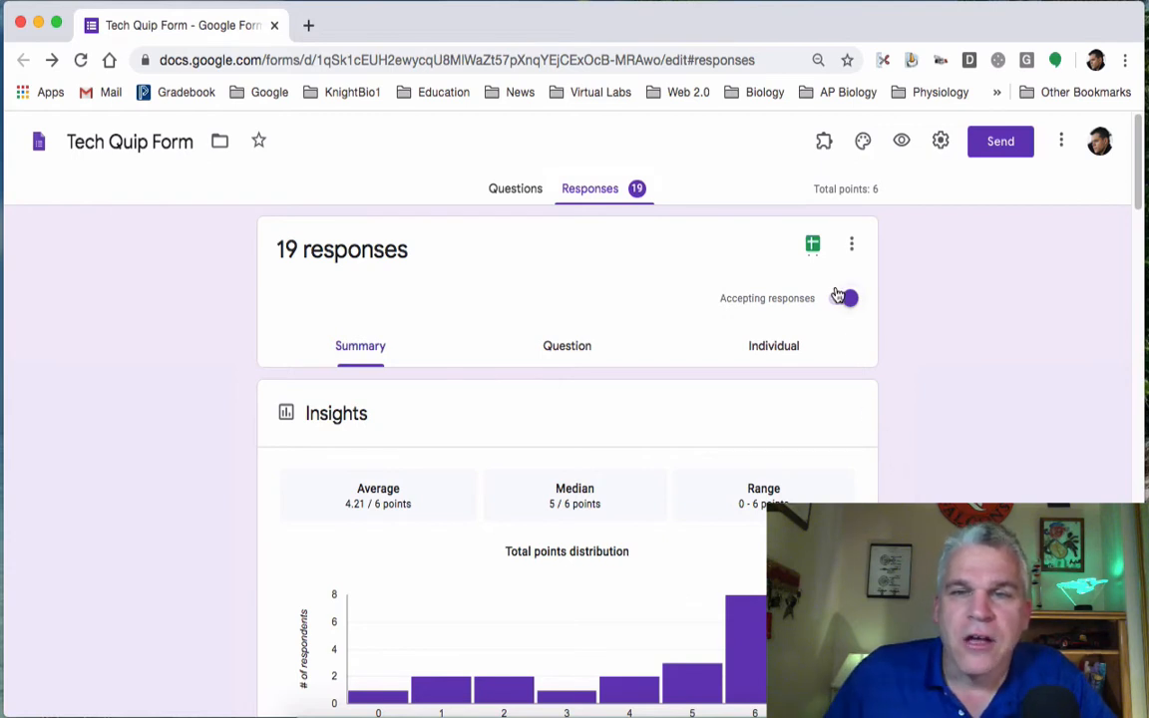
{"action": "mouse_move", "coordinate": [811, 243]}
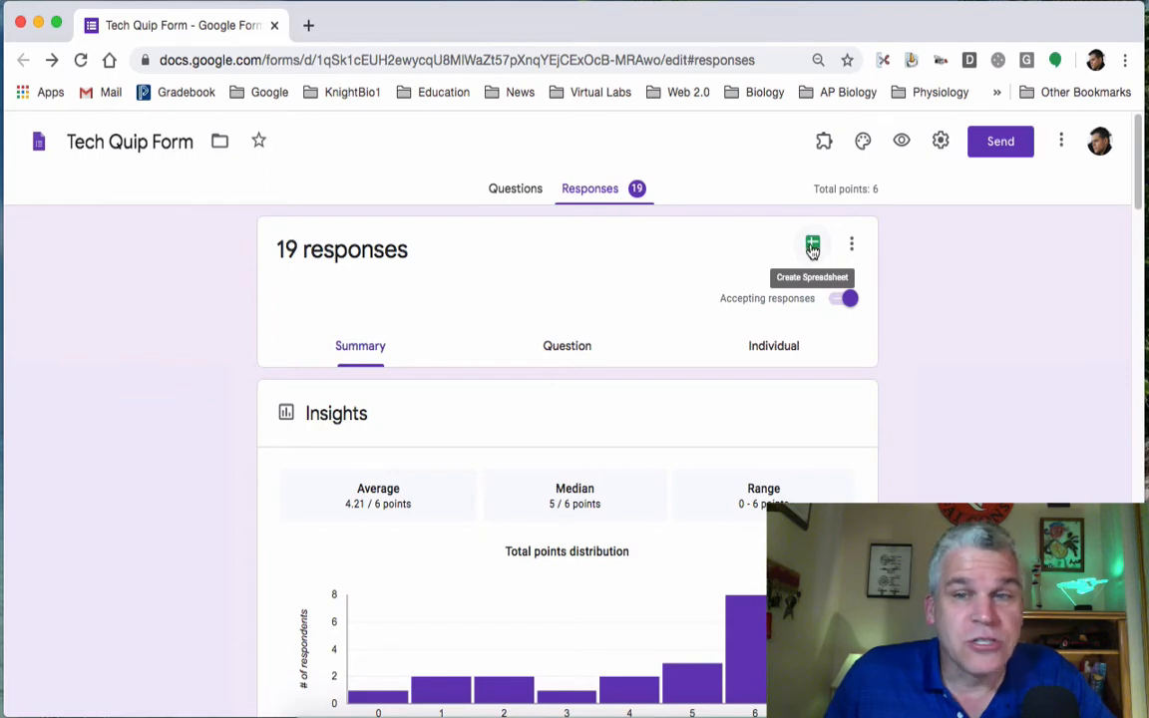
Step: Create a new linked responses spreadsheet from the form's Responses tab
{"action": "left_click", "coordinate": [811, 243]}
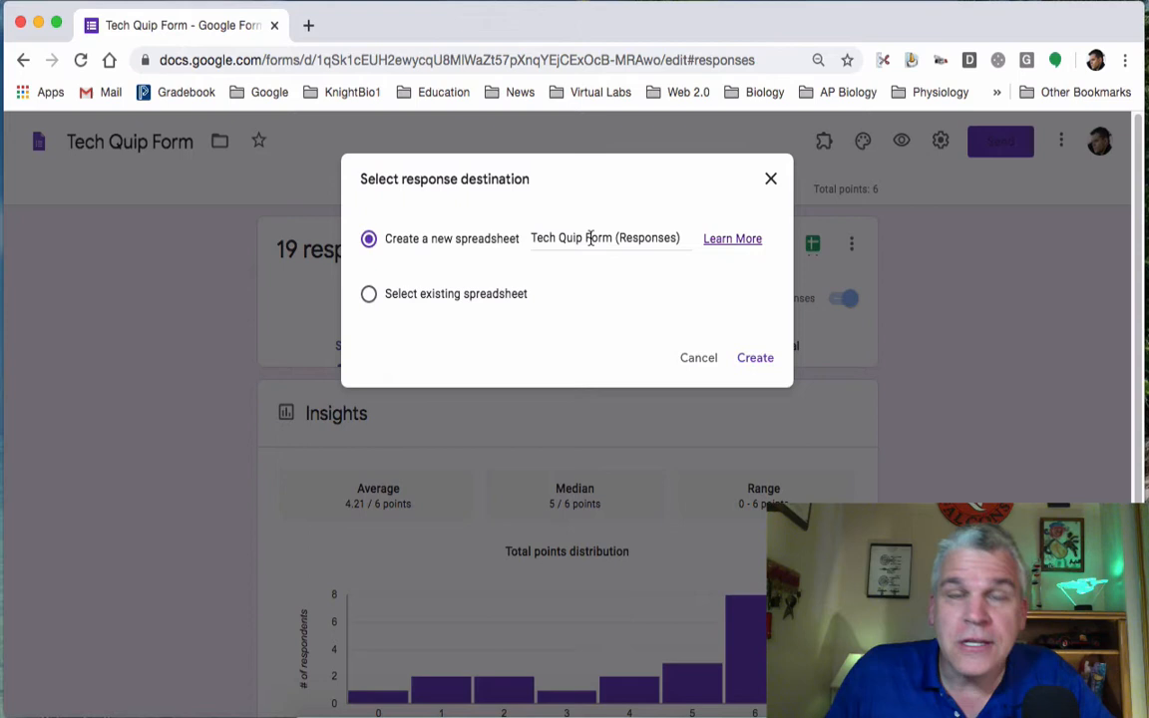
{"action": "mouse_move", "coordinate": [469, 301]}
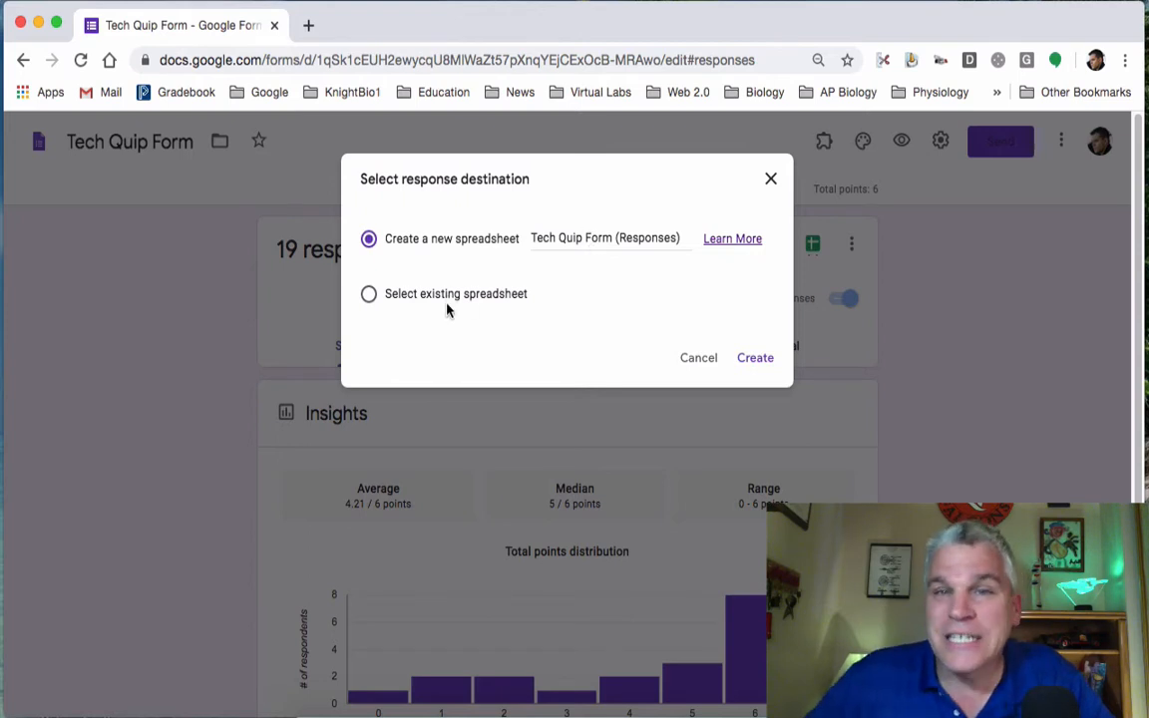
{"action": "left_click", "coordinate": [754, 357]}
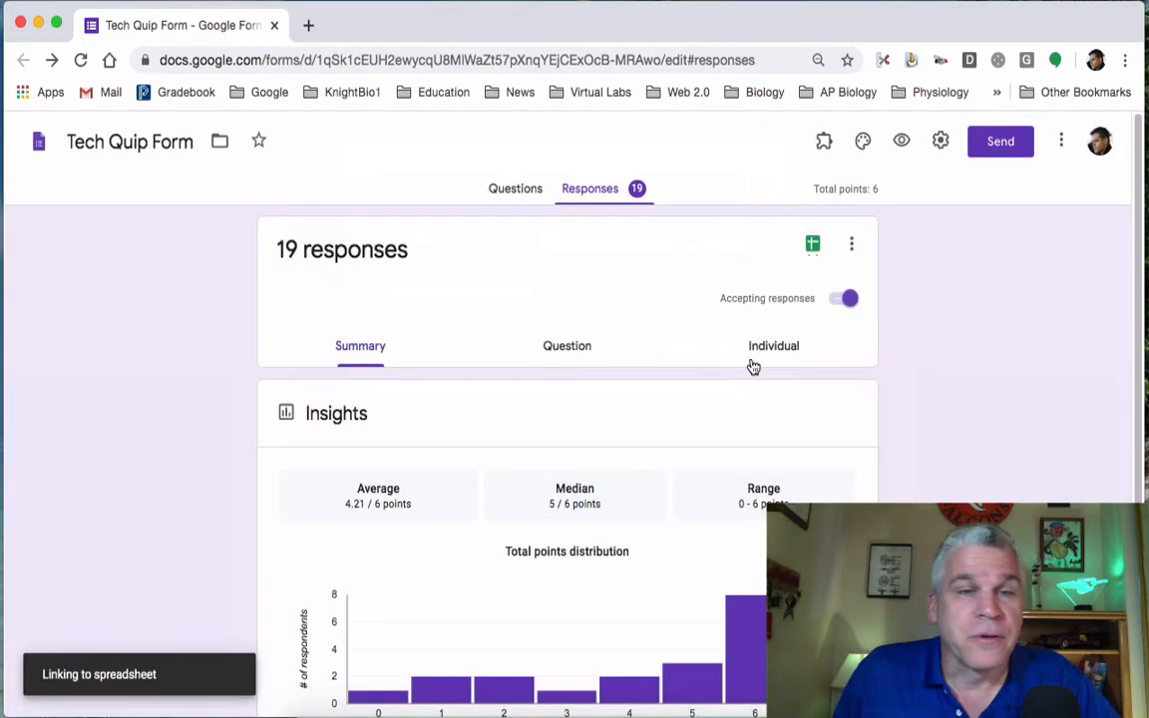
Step: View the Form Responses 1 sheet of the new Tech Quip Form (Responses) spreadsheet
{"action": "left_click", "coordinate": [812, 243]}
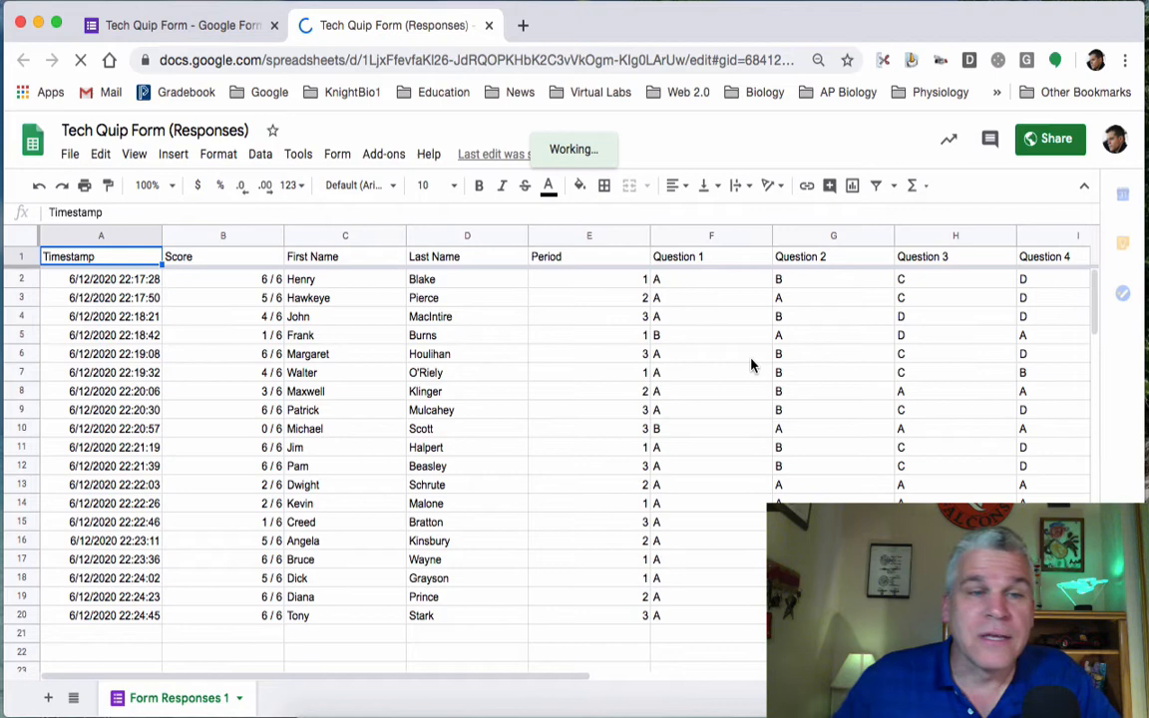
{"action": "mouse_move", "coordinate": [682, 377]}
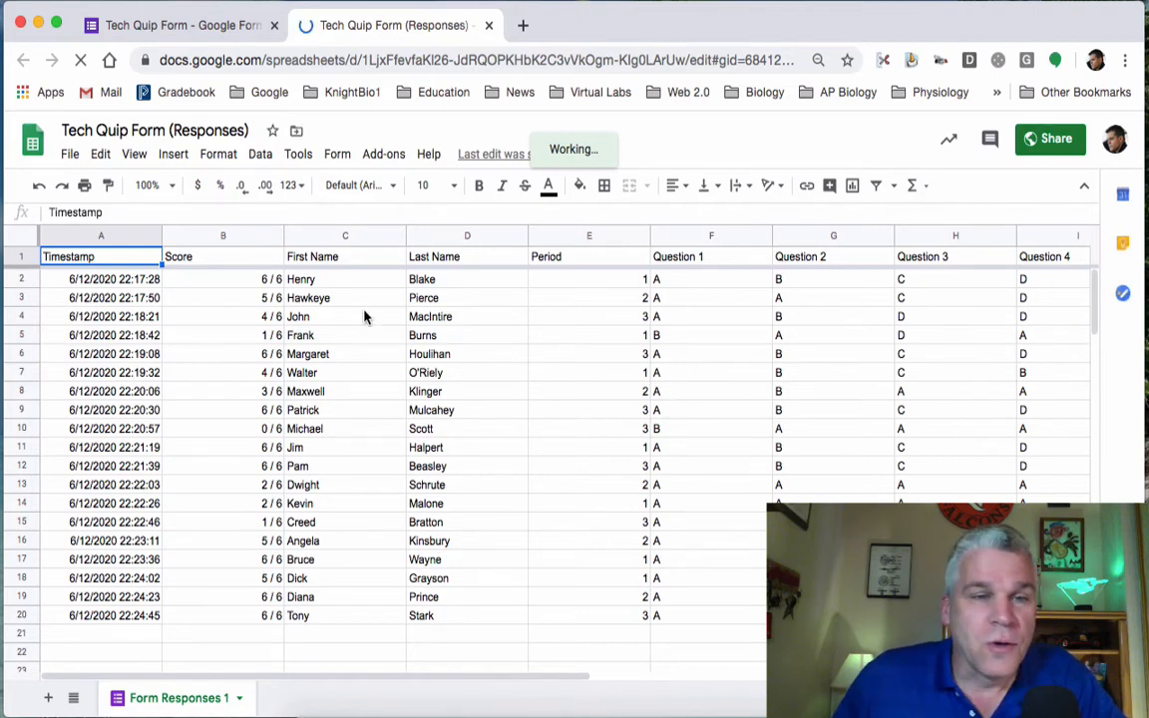
Step: Center-align the Score column (B) and the Period column (E)
{"action": "left_click", "coordinate": [223, 255]}
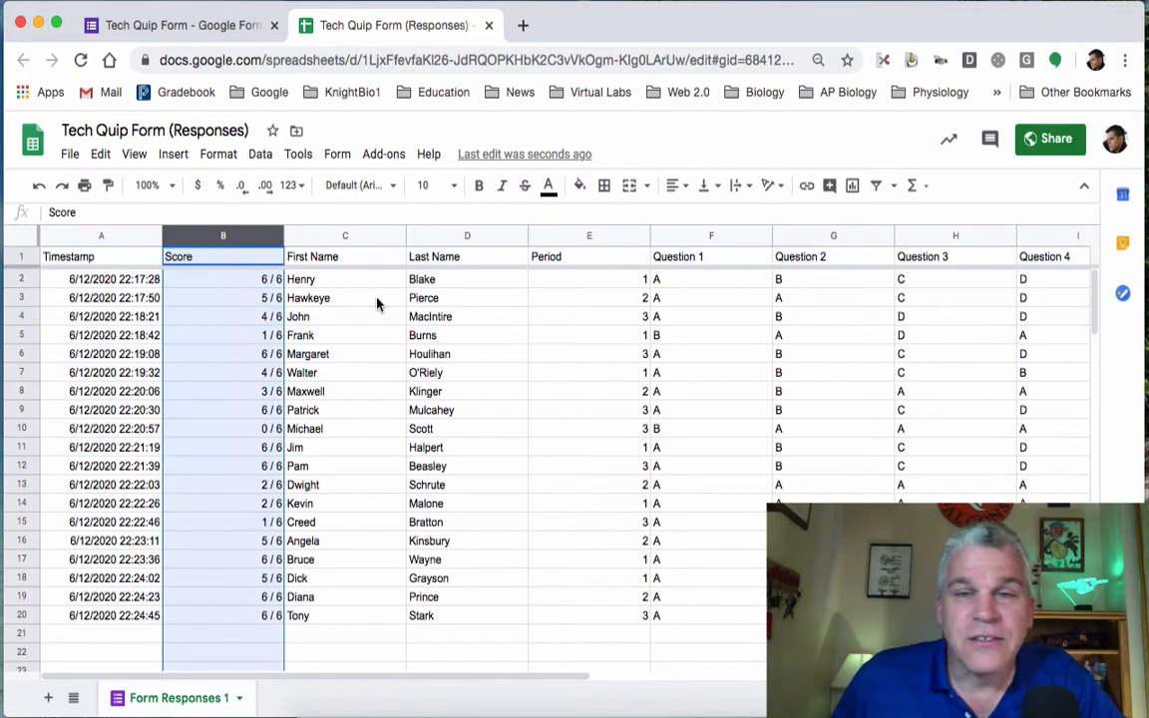
{"action": "mouse_move", "coordinate": [622, 205]}
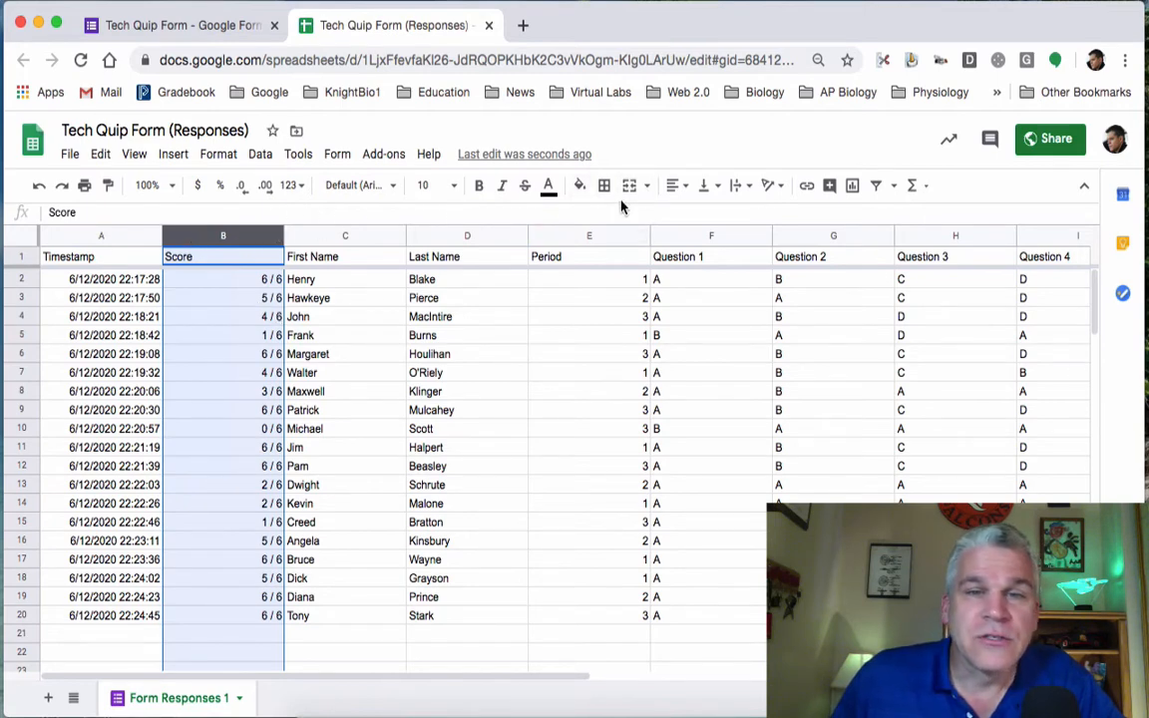
{"action": "left_click", "coordinate": [674, 186]}
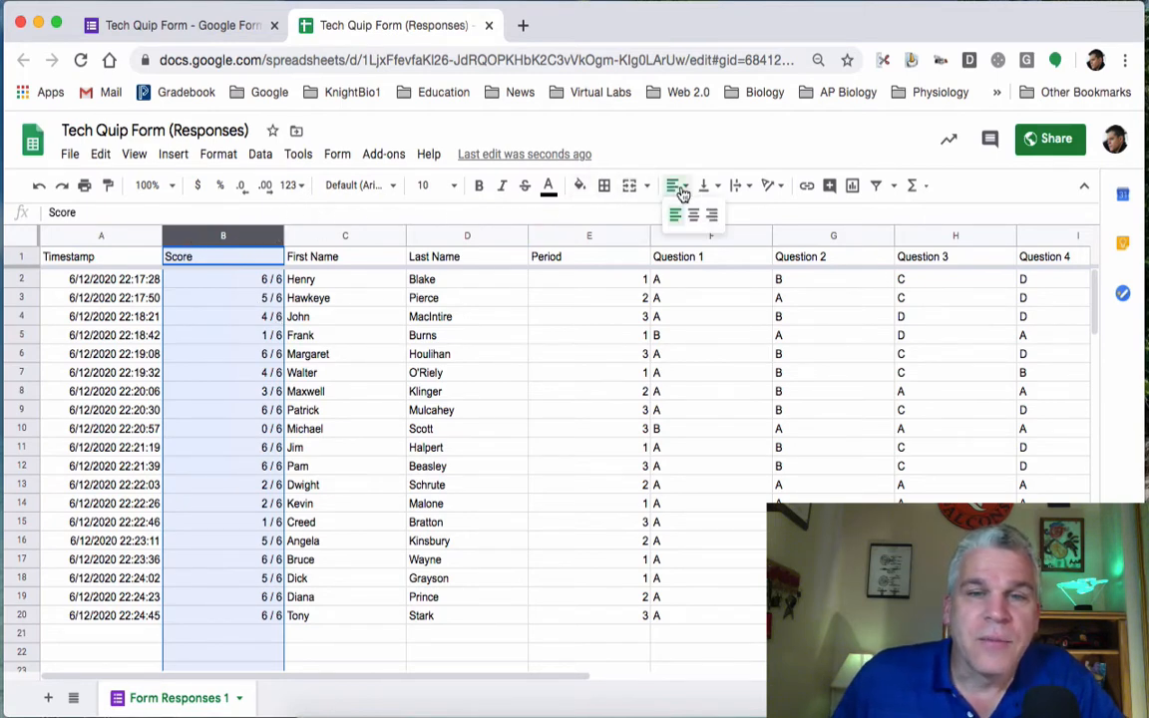
{"action": "left_click", "coordinate": [694, 216]}
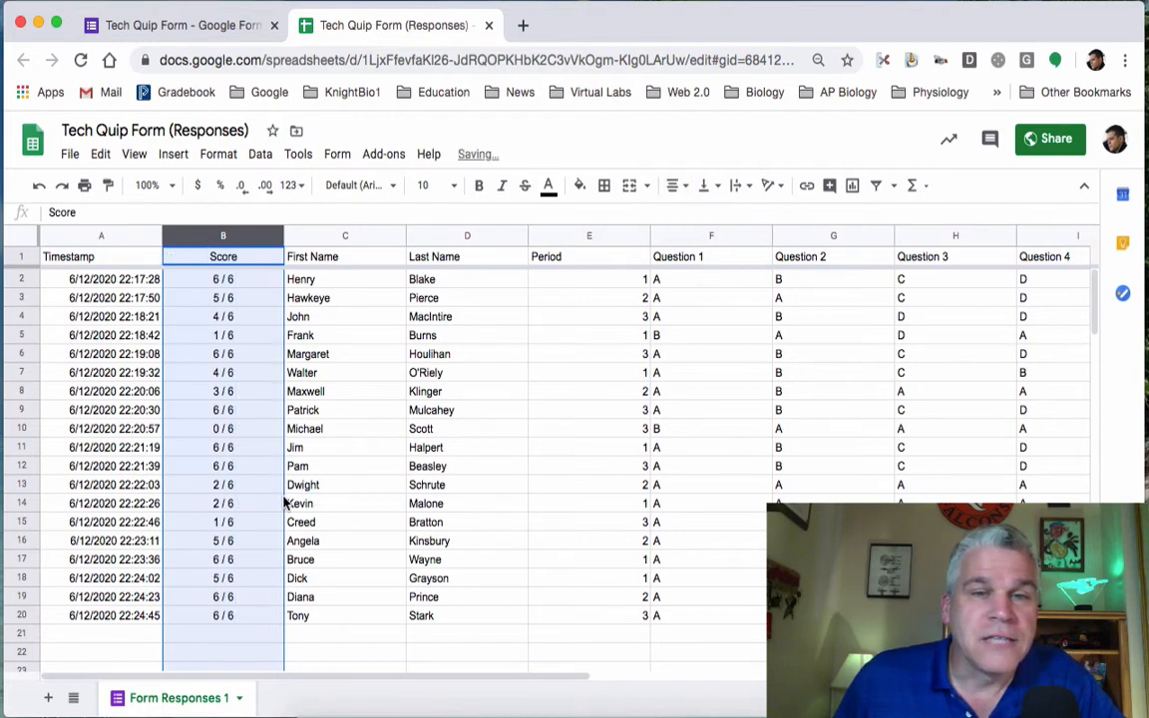
{"action": "left_click", "coordinate": [588, 255]}
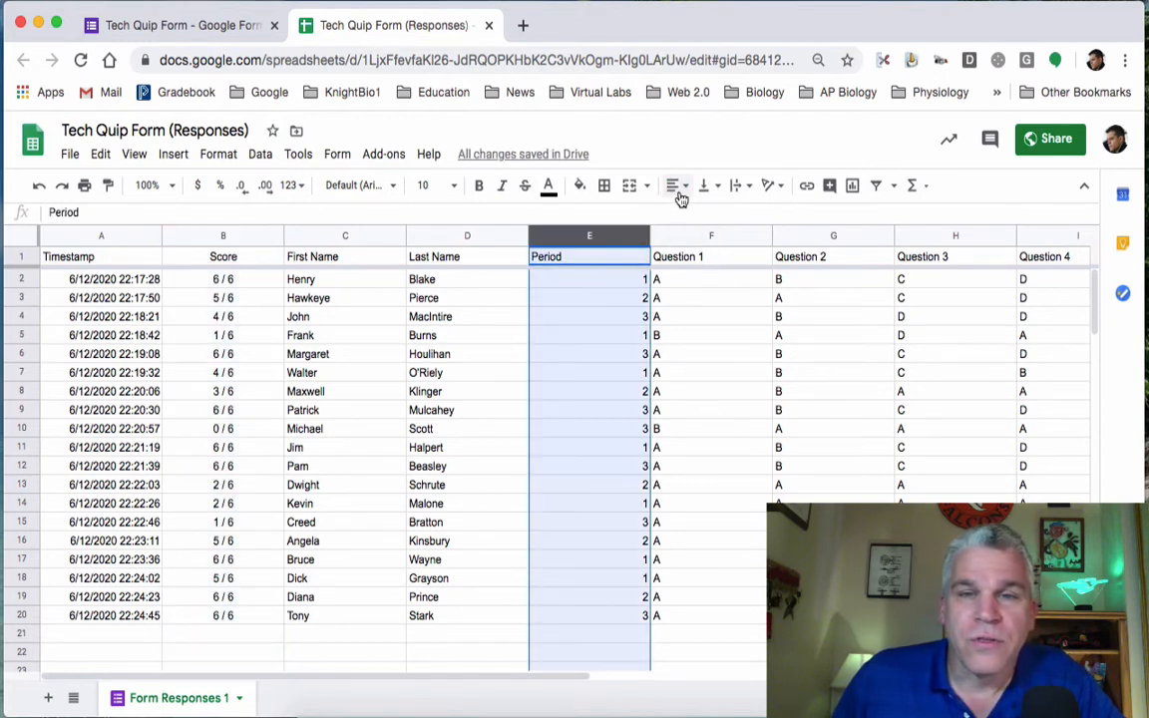
{"action": "left_click", "coordinate": [674, 184]}
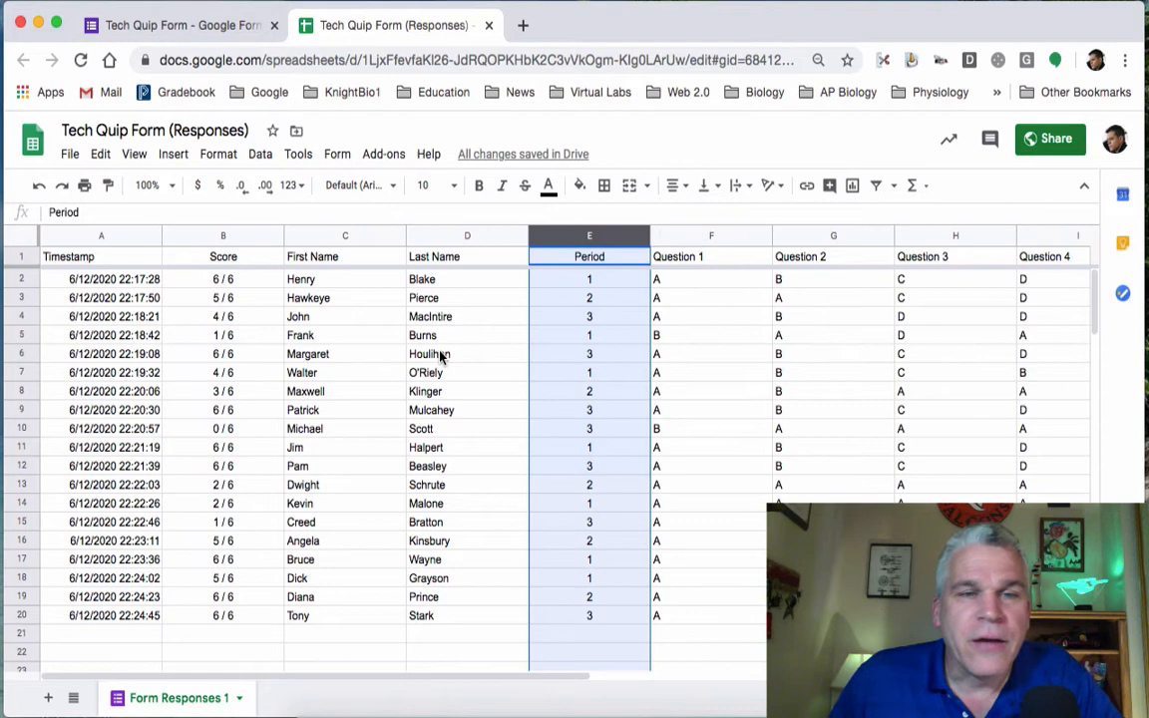
{"action": "mouse_move", "coordinate": [479, 556]}
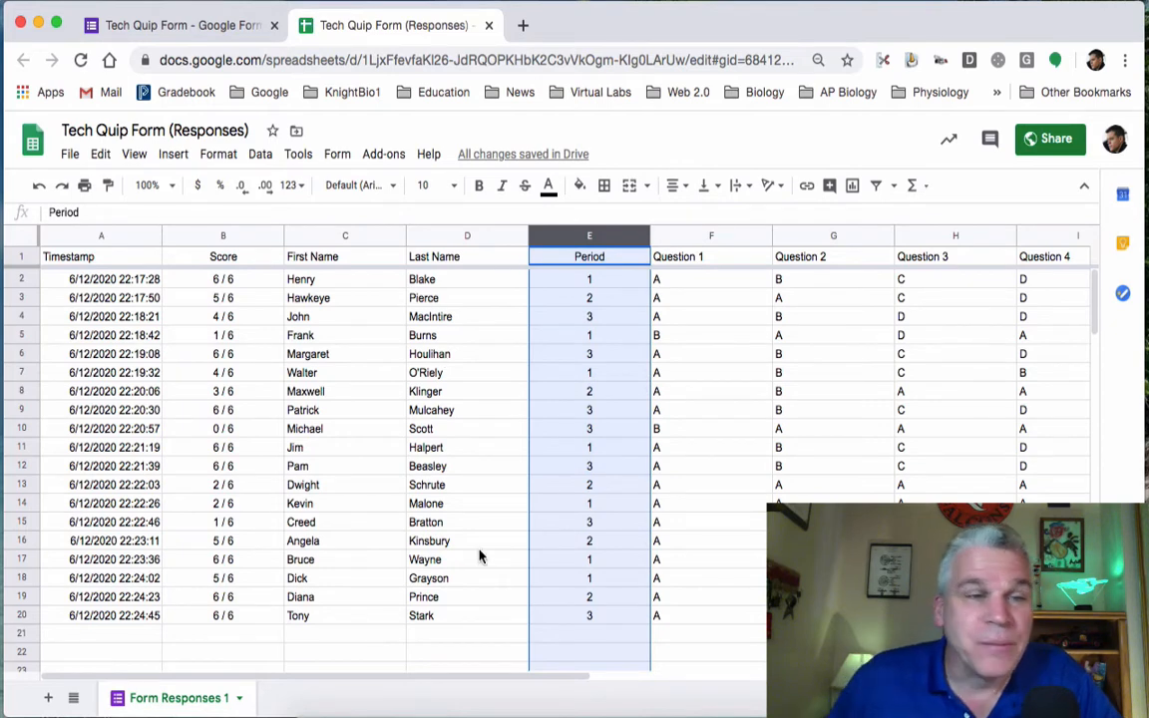
{"action": "mouse_move", "coordinate": [118, 379]}
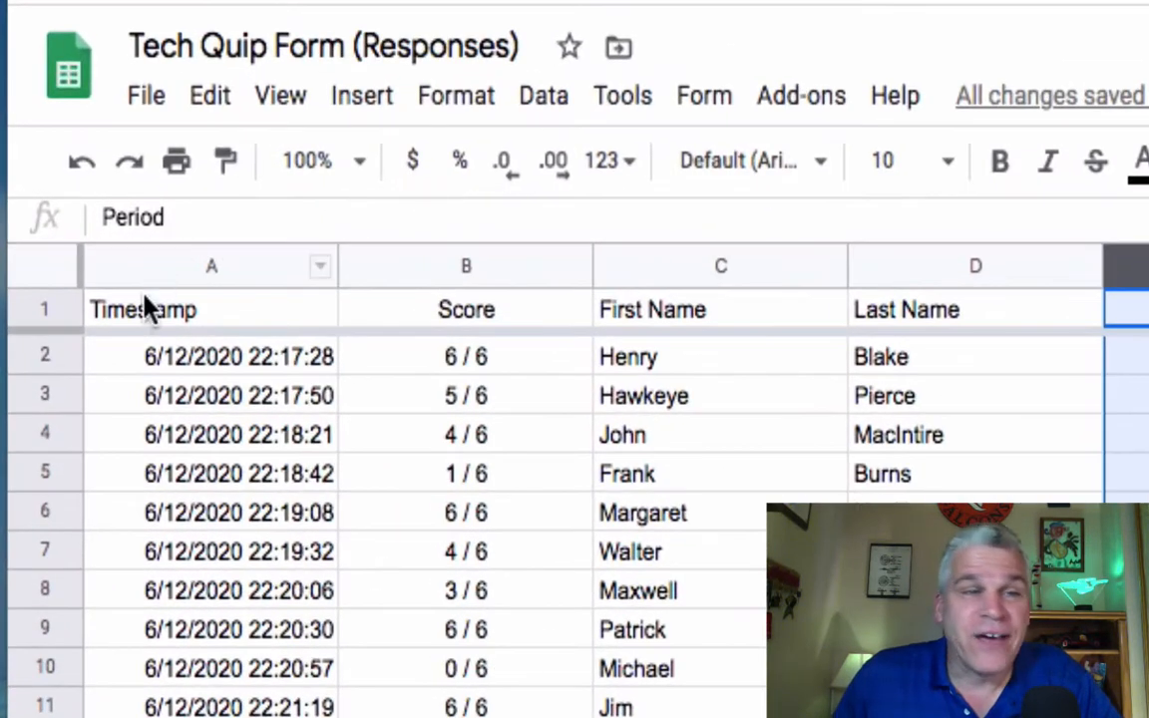
{"action": "mouse_move", "coordinate": [40, 269]}
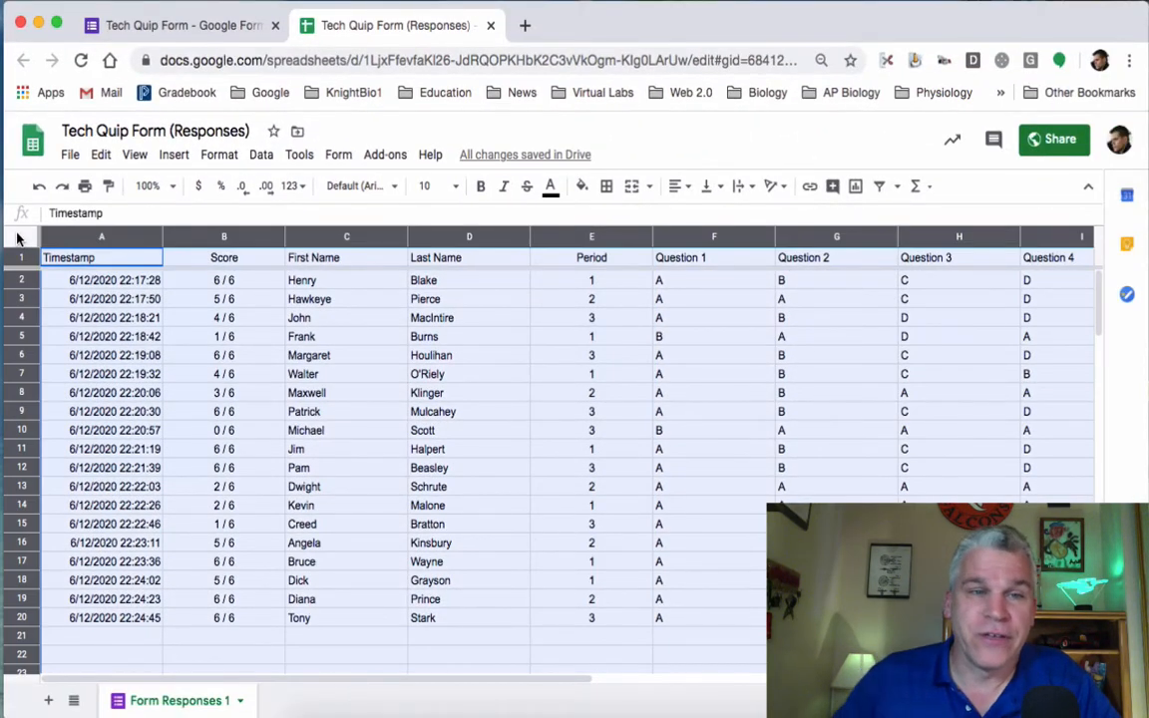
Step: Configure Sort range with a header row and Period ascending as the sort column
{"action": "left_click", "coordinate": [261, 155]}
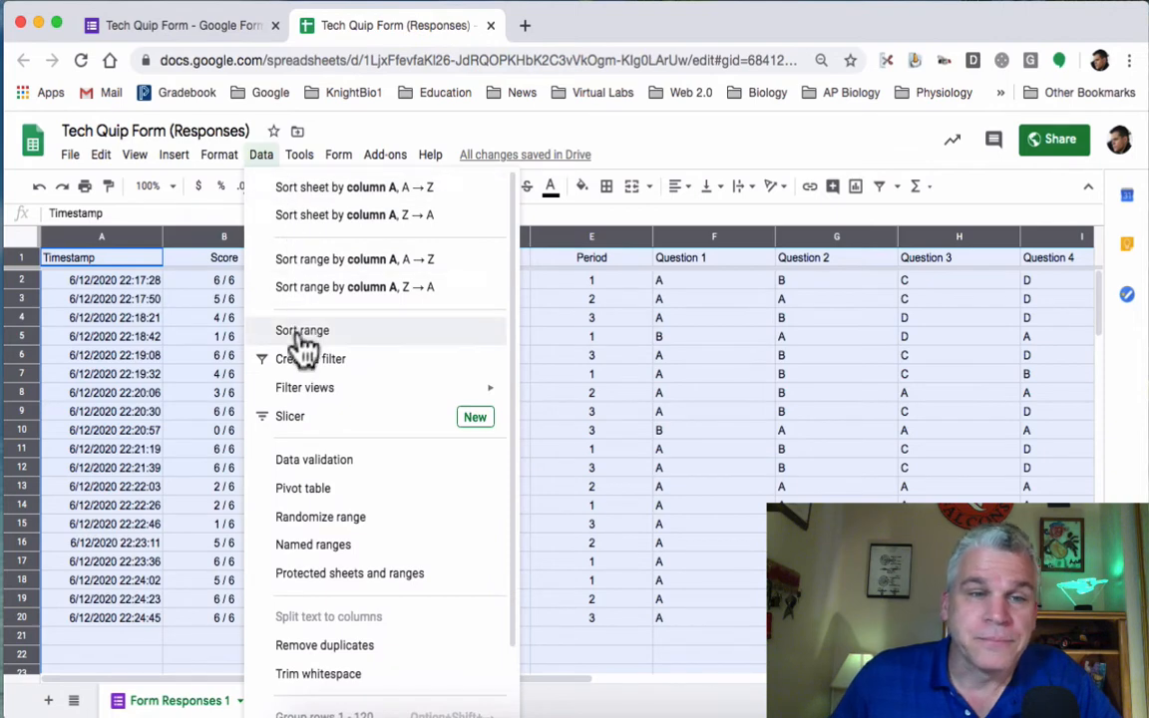
{"action": "left_click", "coordinate": [301, 331]}
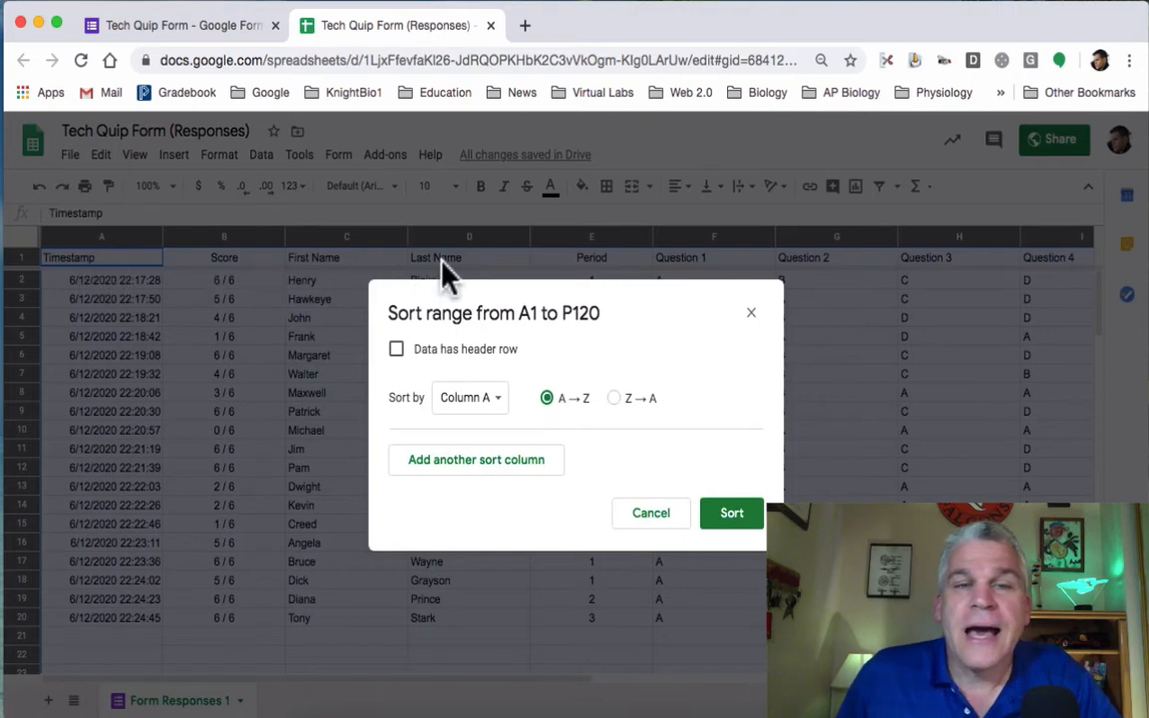
{"action": "left_click", "coordinate": [395, 347]}
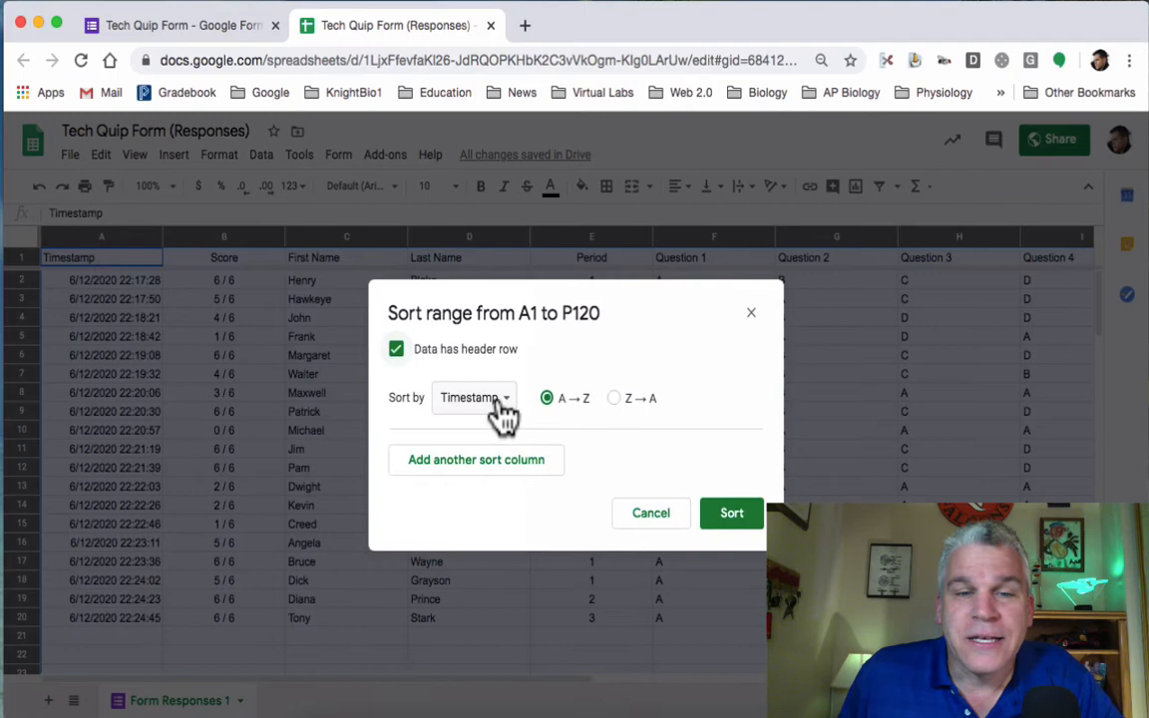
{"action": "left_click", "coordinate": [475, 397]}
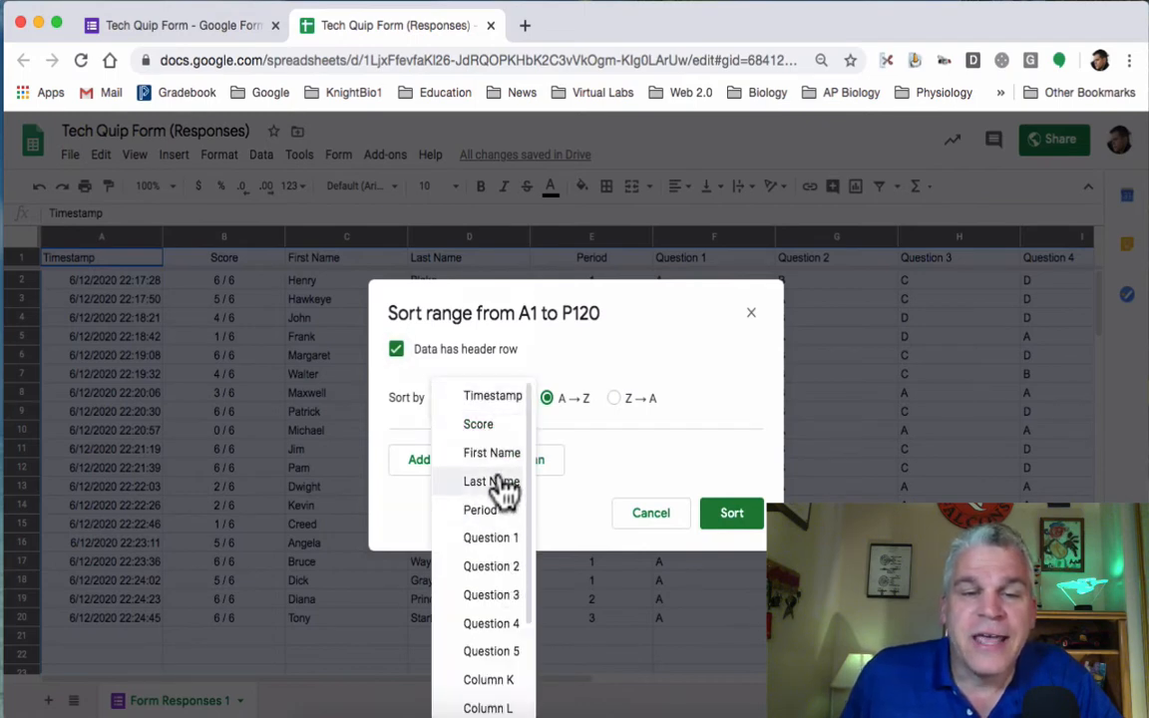
{"action": "mouse_move", "coordinate": [490, 539]}
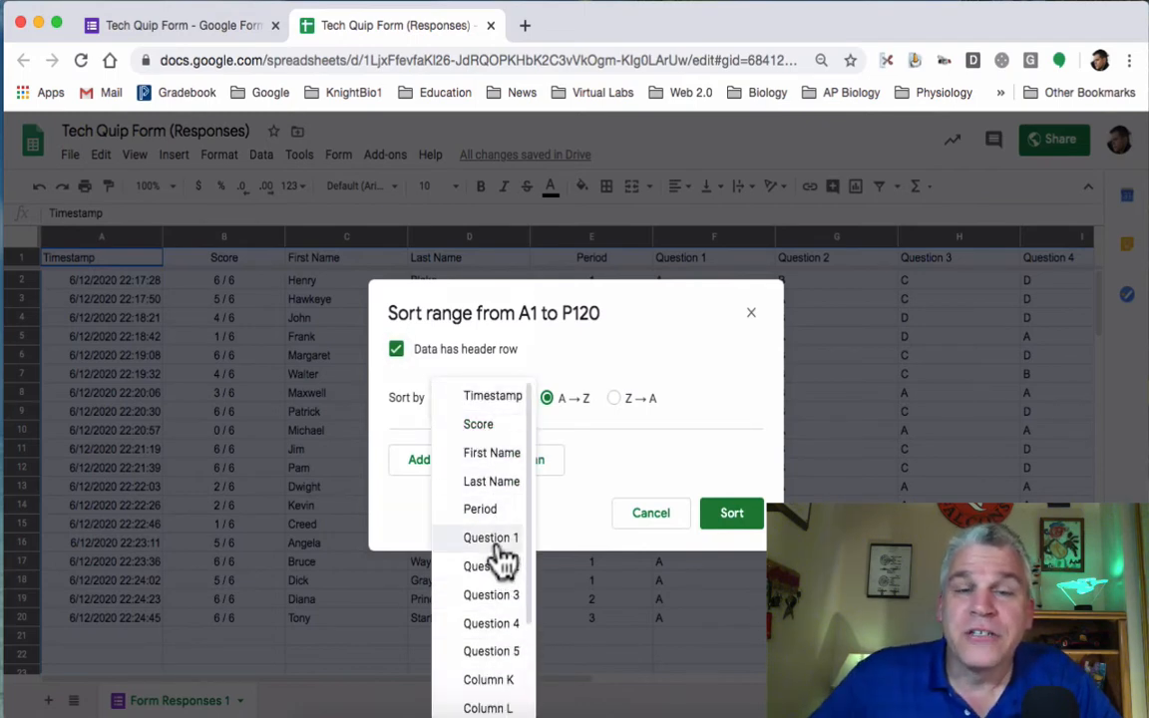
{"action": "mouse_move", "coordinate": [478, 508]}
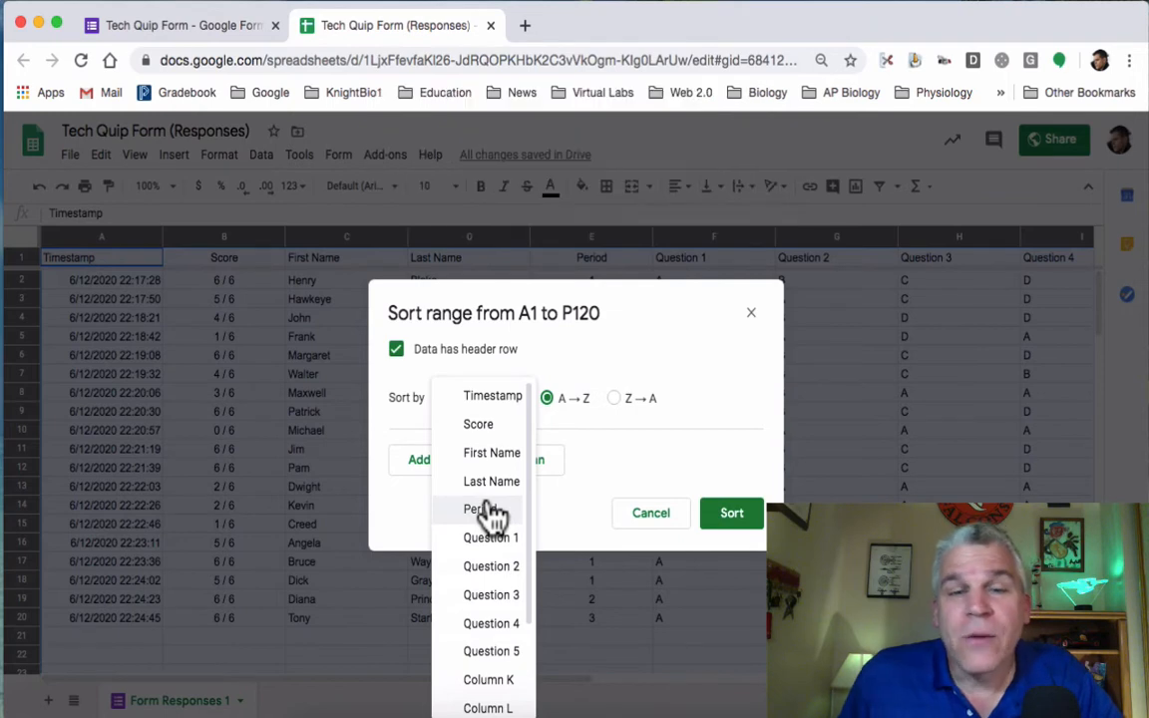
{"action": "mouse_move", "coordinate": [489, 514]}
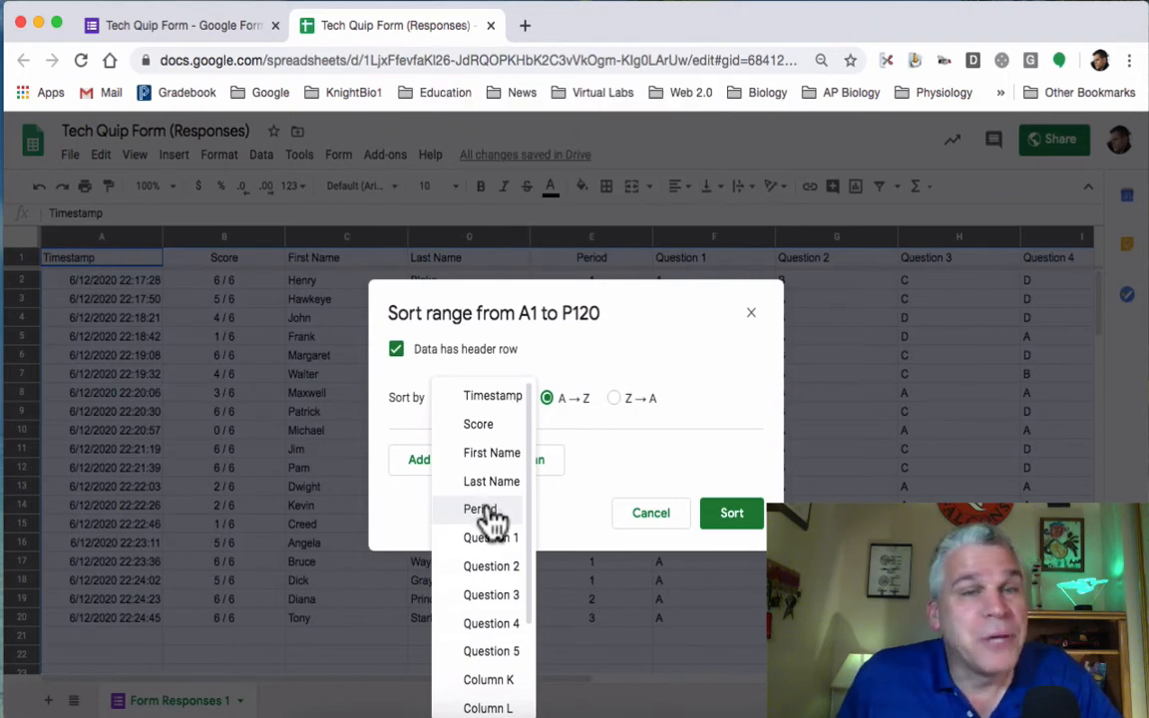
{"action": "left_click", "coordinate": [479, 509]}
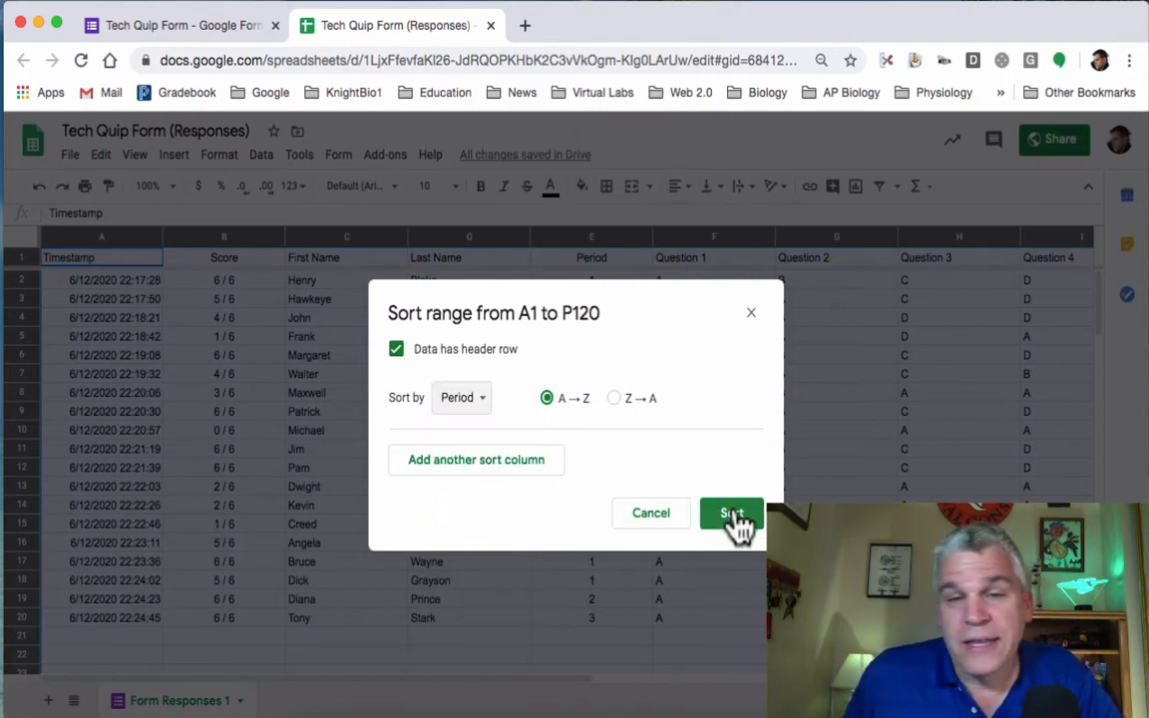
Step: Apply the Period A→Z sort to the response rows
{"action": "left_click", "coordinate": [730, 512]}
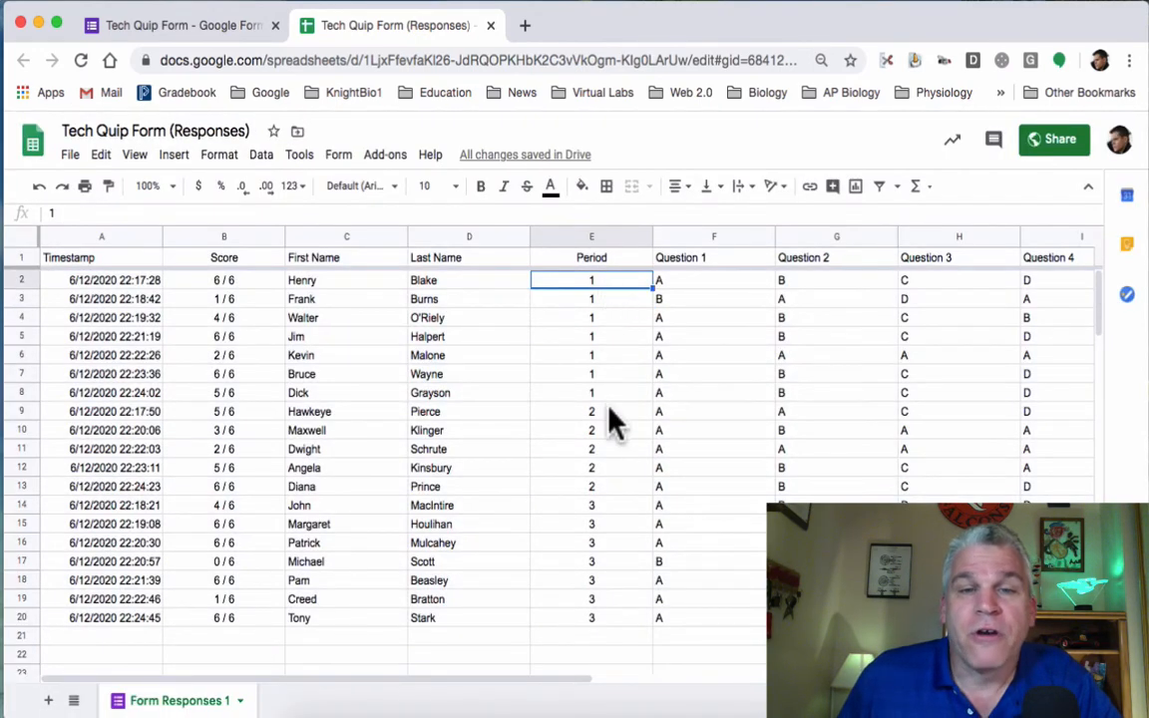
{"action": "mouse_move", "coordinate": [622, 606]}
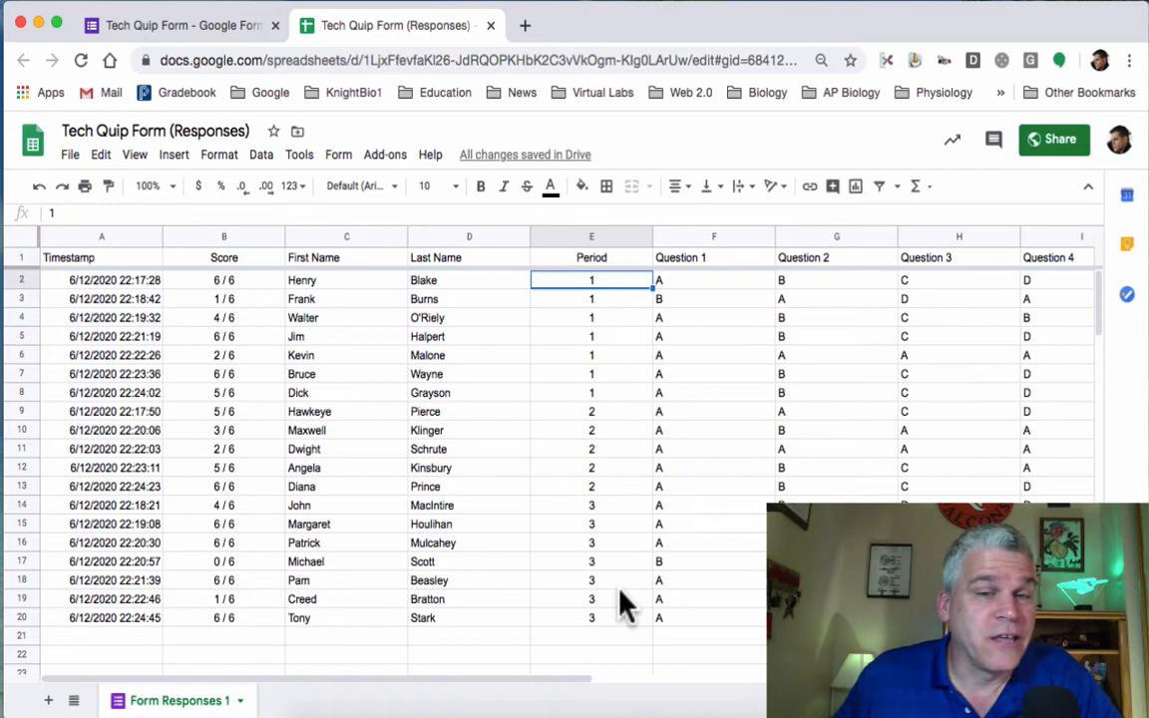
{"action": "mouse_move", "coordinate": [219, 375]}
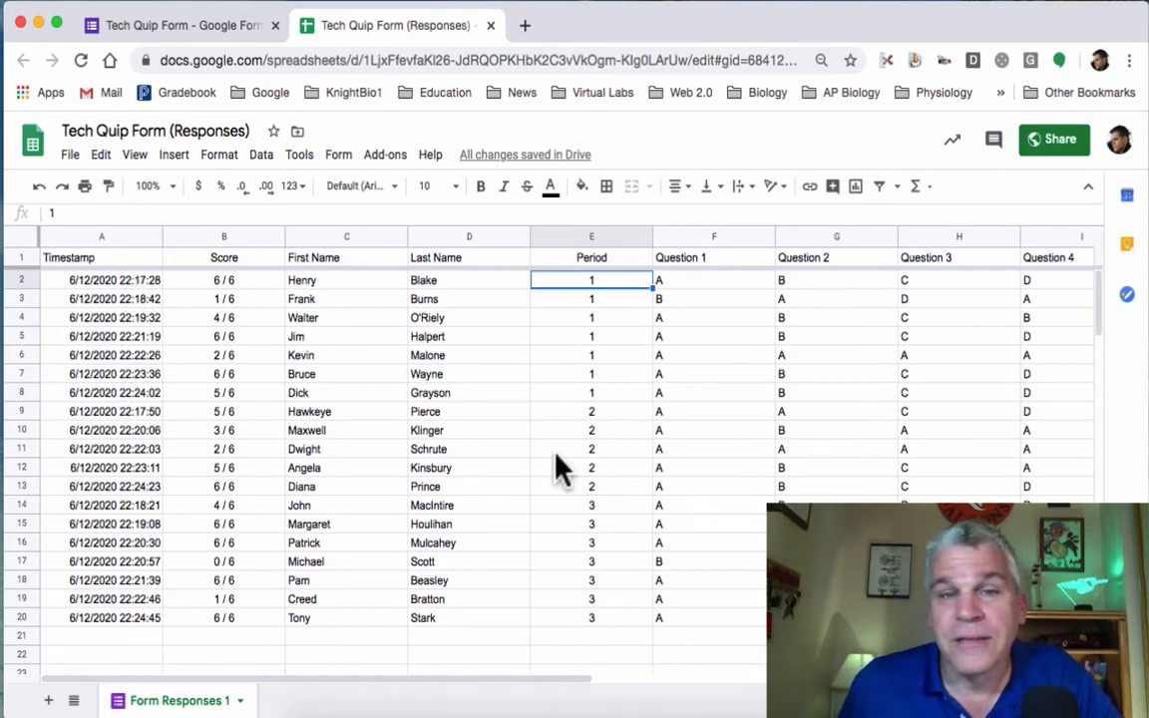
{"action": "mouse_move", "coordinate": [24, 256]}
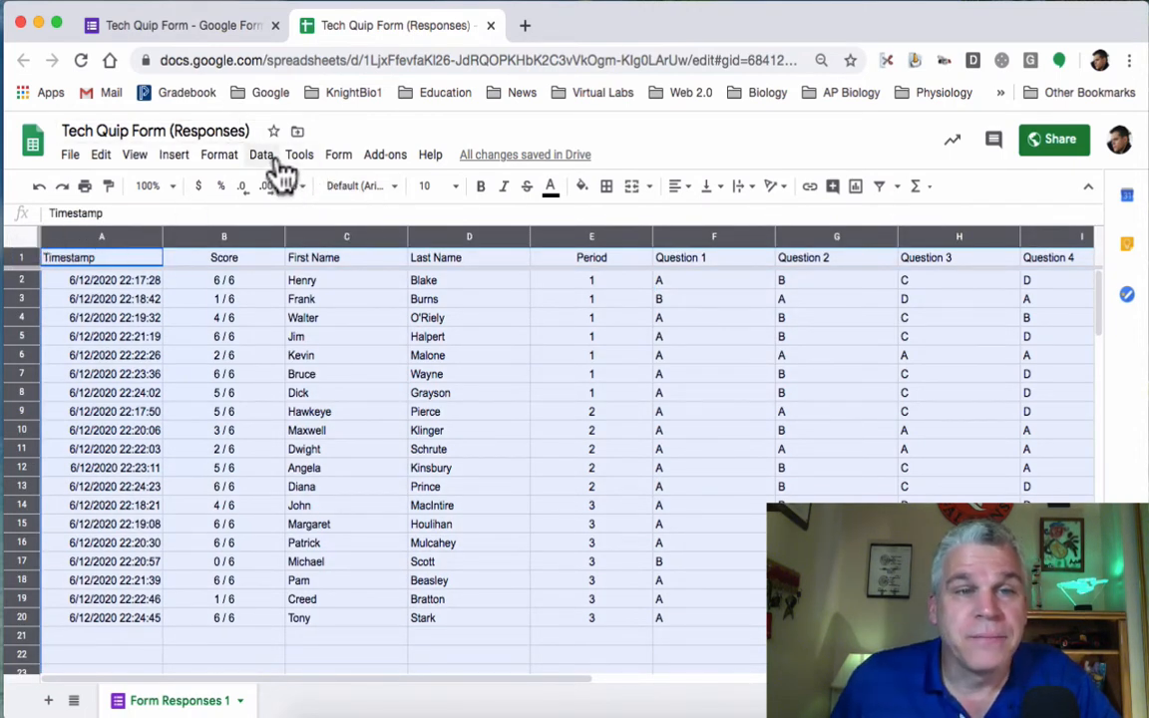
Step: Set up a Sort range with a header row, sorted first by Period
{"action": "left_click", "coordinate": [262, 155]}
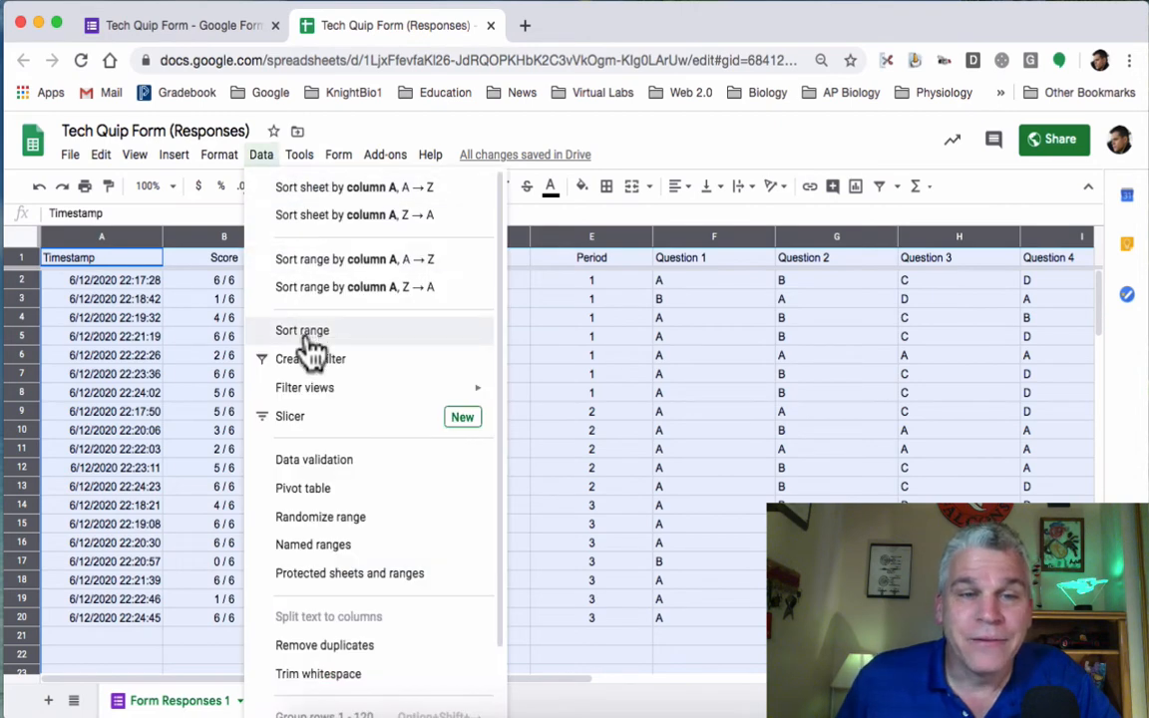
{"action": "left_click", "coordinate": [301, 331]}
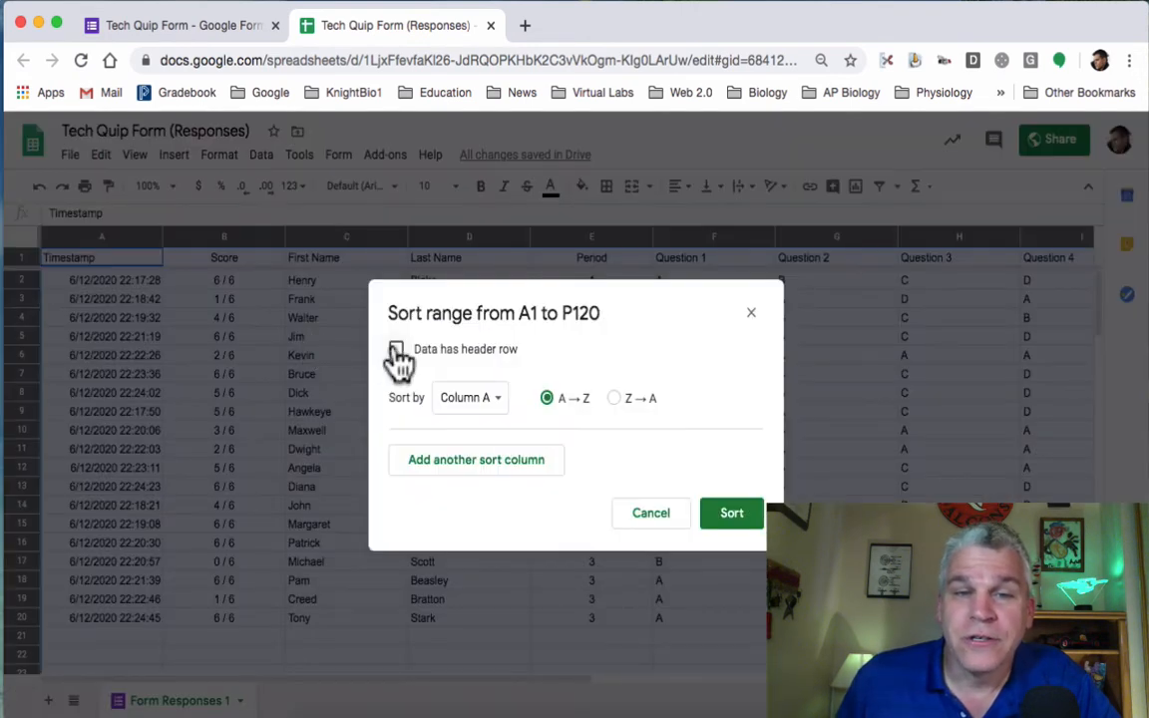
{"action": "left_click", "coordinate": [394, 347]}
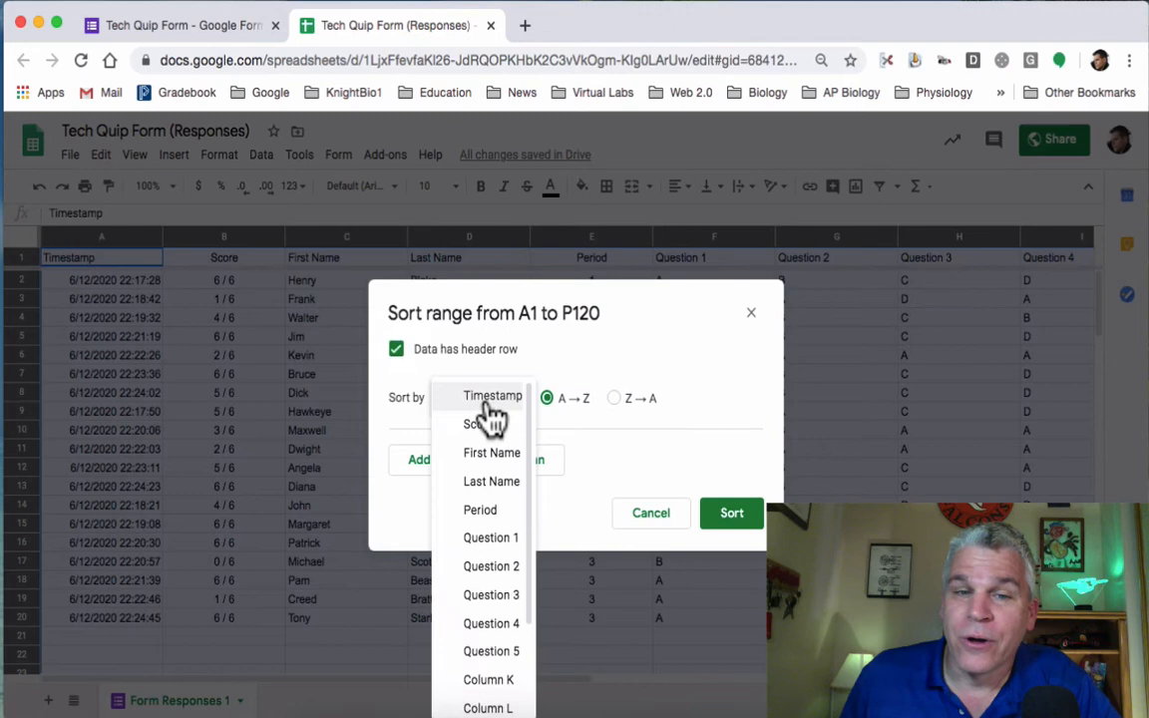
{"action": "left_click", "coordinate": [479, 510]}
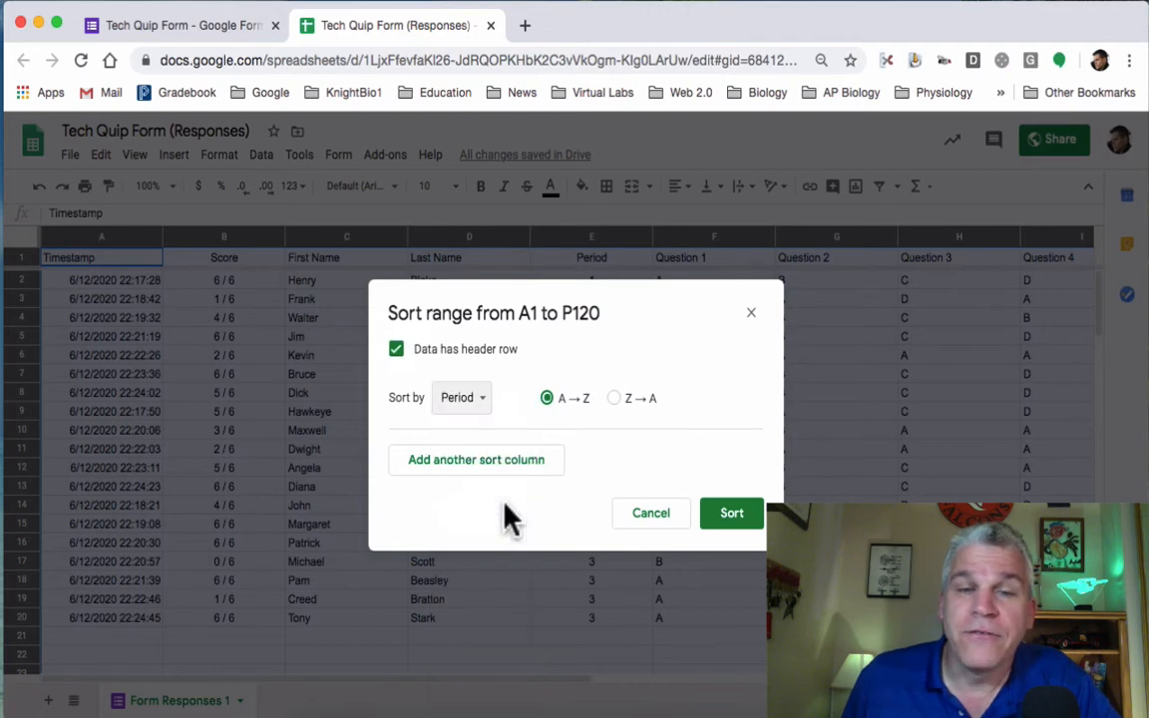
{"action": "mouse_move", "coordinate": [489, 484]}
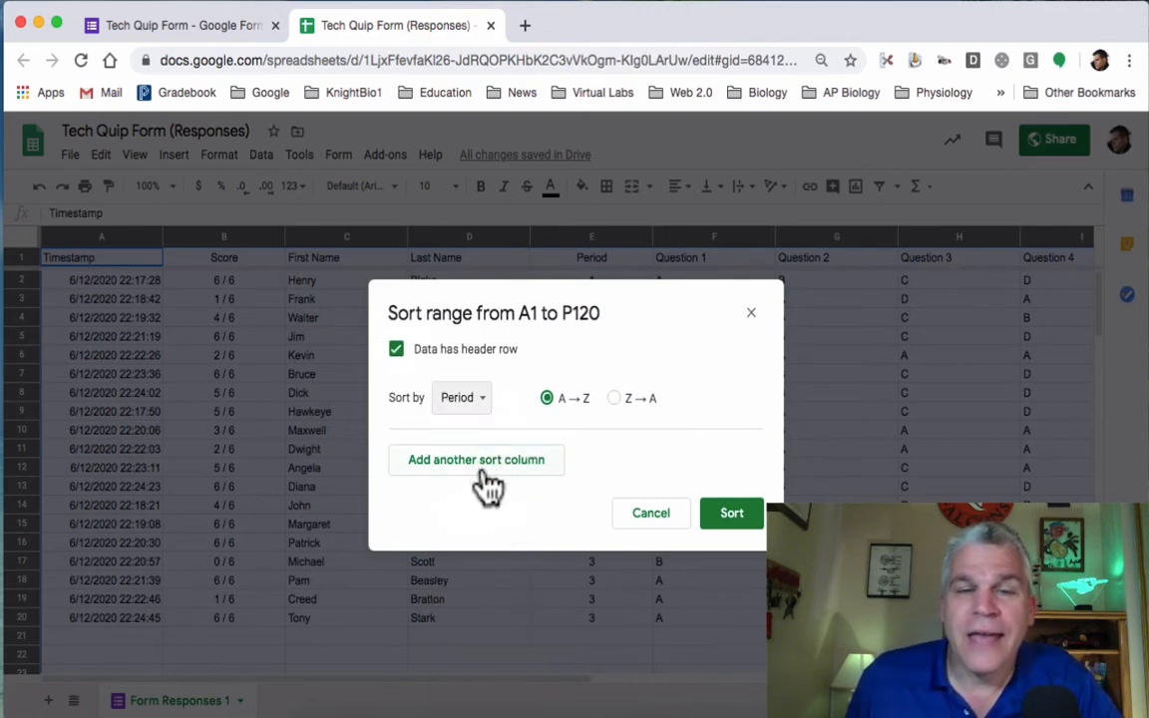
Step: Add Last Name as the second sort column and apply the two-level sort
{"action": "left_click", "coordinate": [475, 459]}
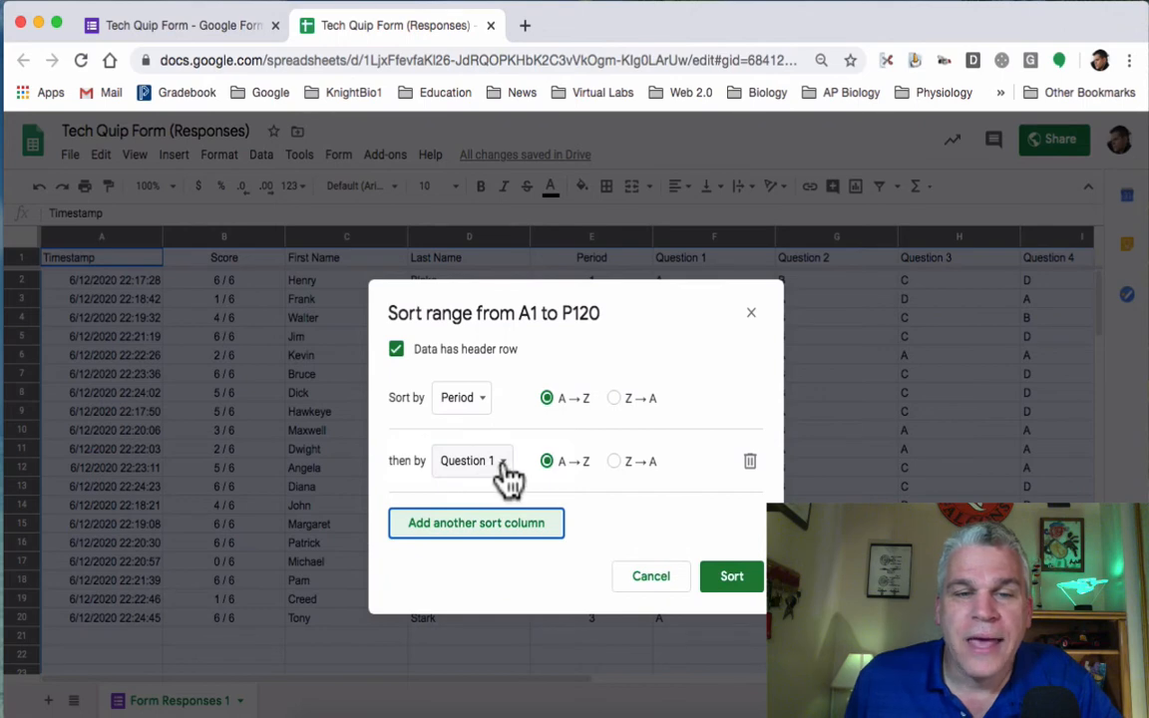
{"action": "left_click", "coordinate": [471, 459]}
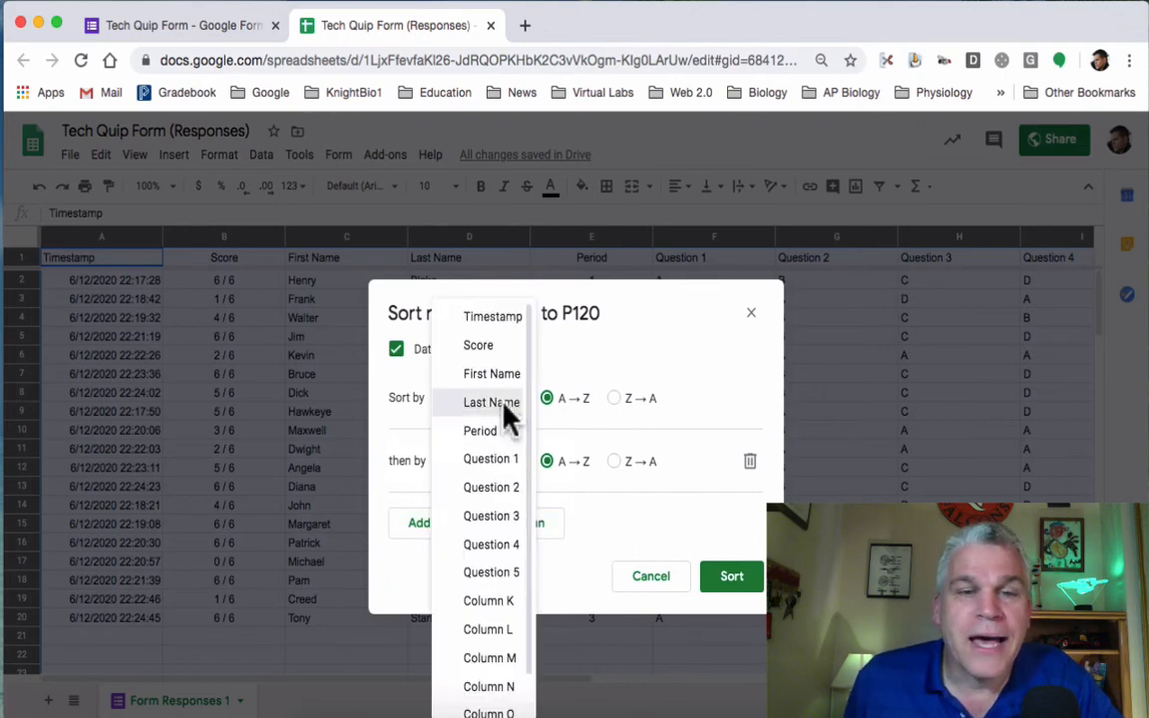
{"action": "left_click", "coordinate": [478, 430]}
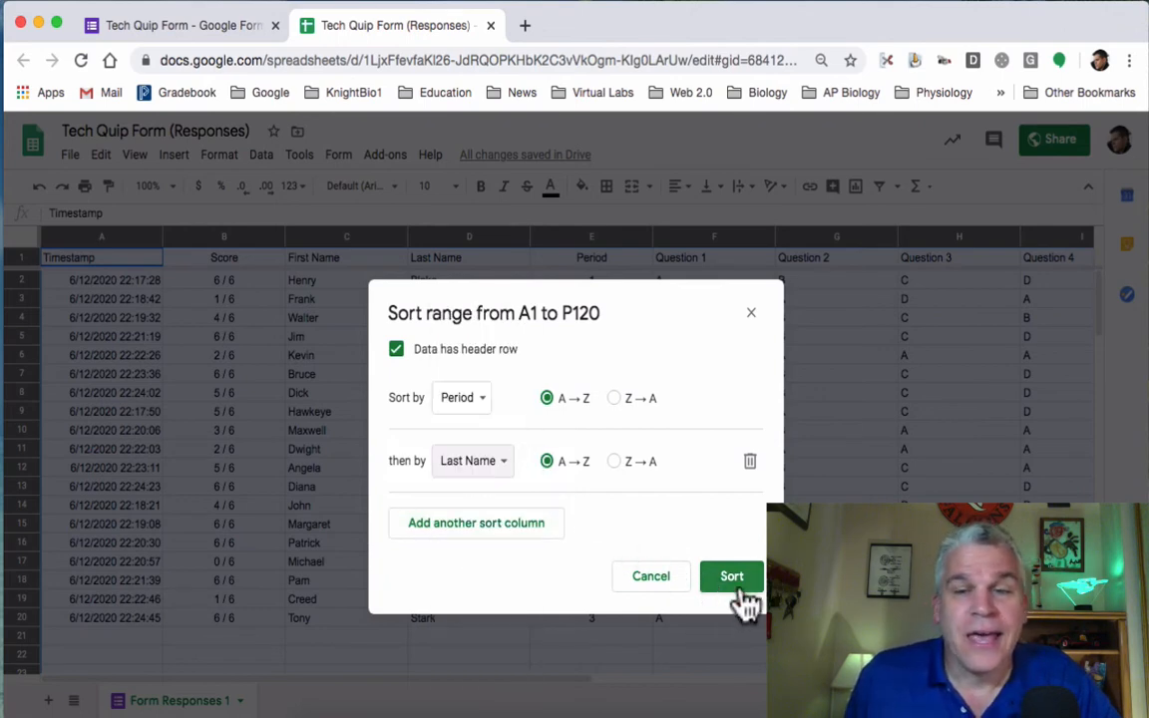
{"action": "left_click", "coordinate": [732, 574]}
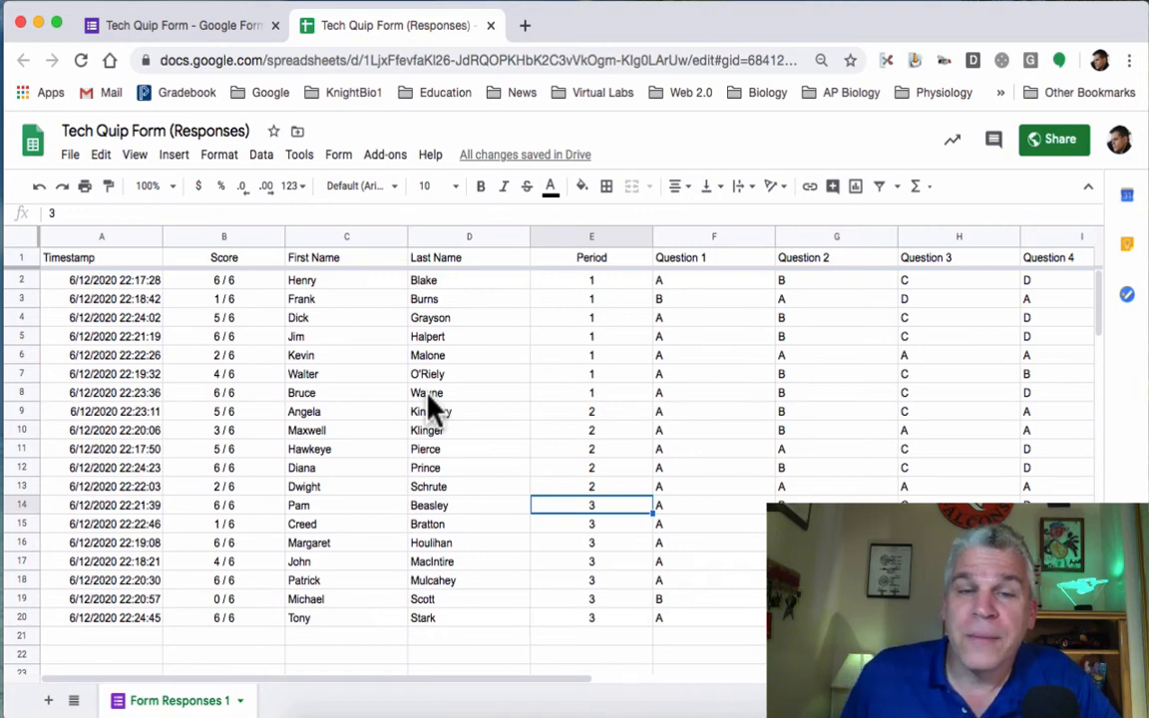
{"action": "mouse_move", "coordinate": [603, 502]}
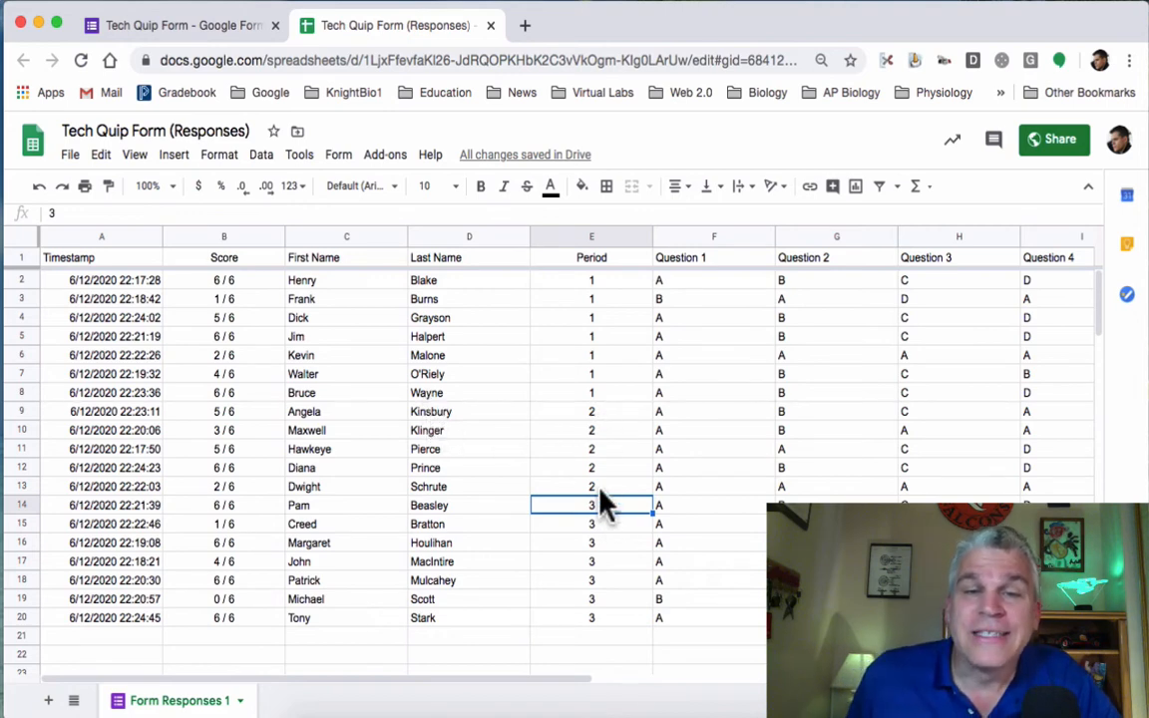
{"action": "mouse_move", "coordinate": [439, 503]}
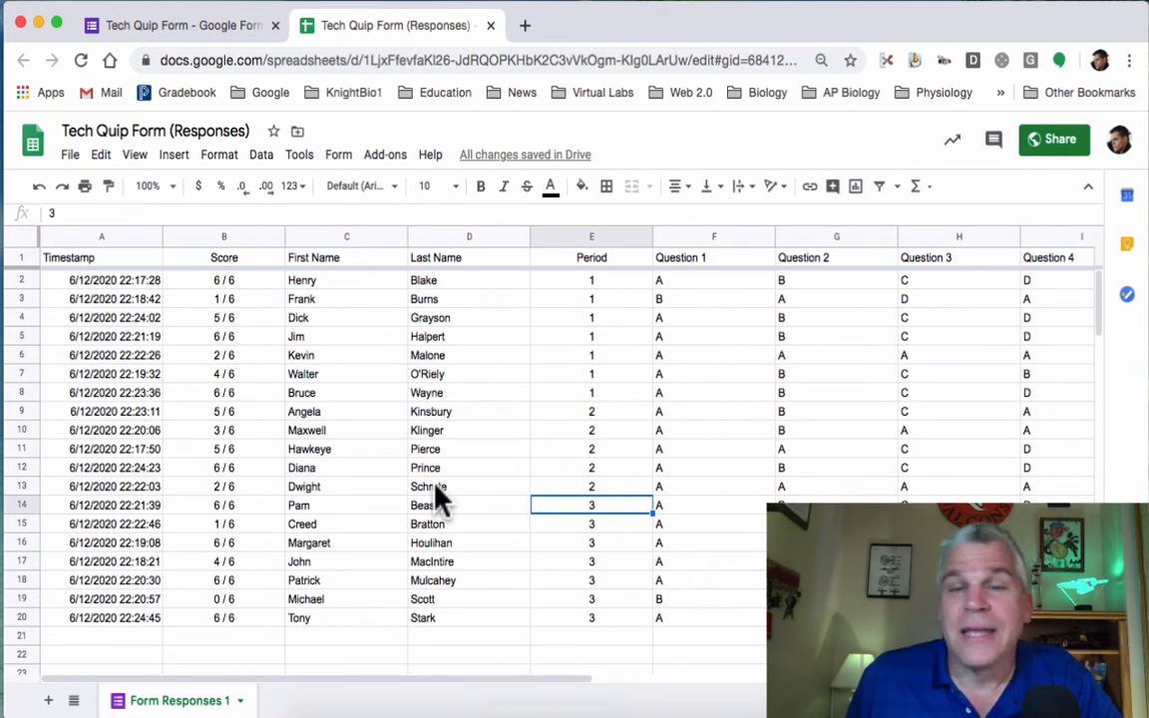
{"action": "mouse_move", "coordinate": [614, 618]}
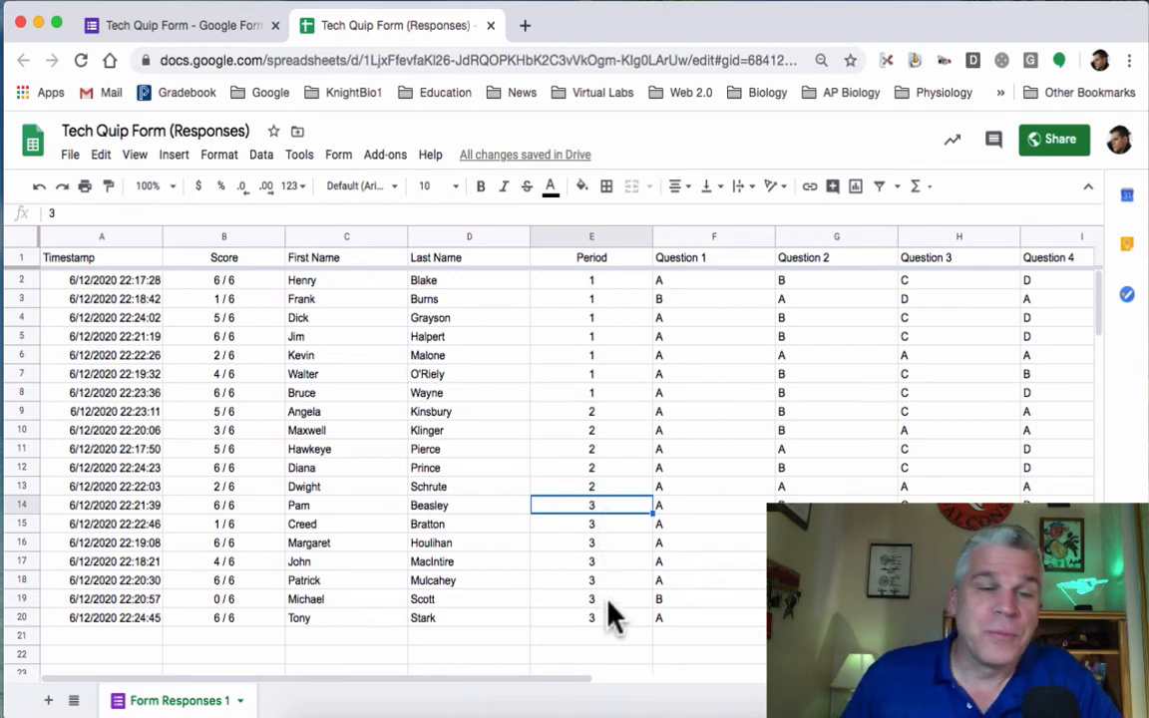
{"action": "mouse_move", "coordinate": [248, 295]}
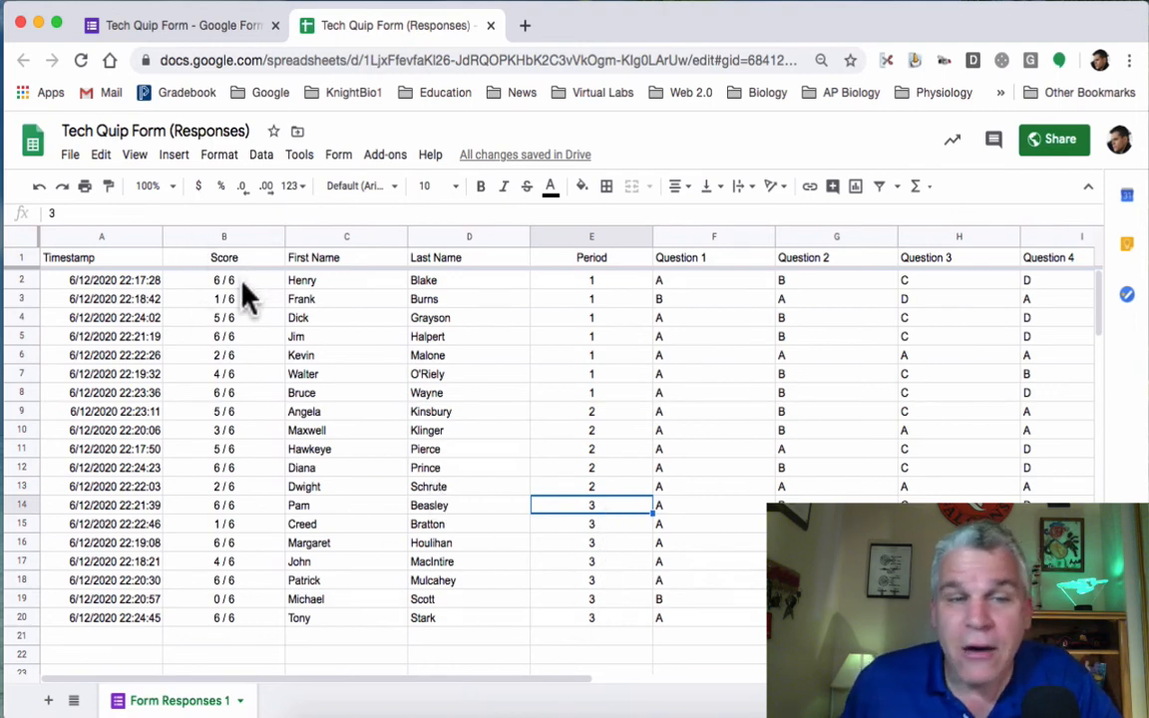